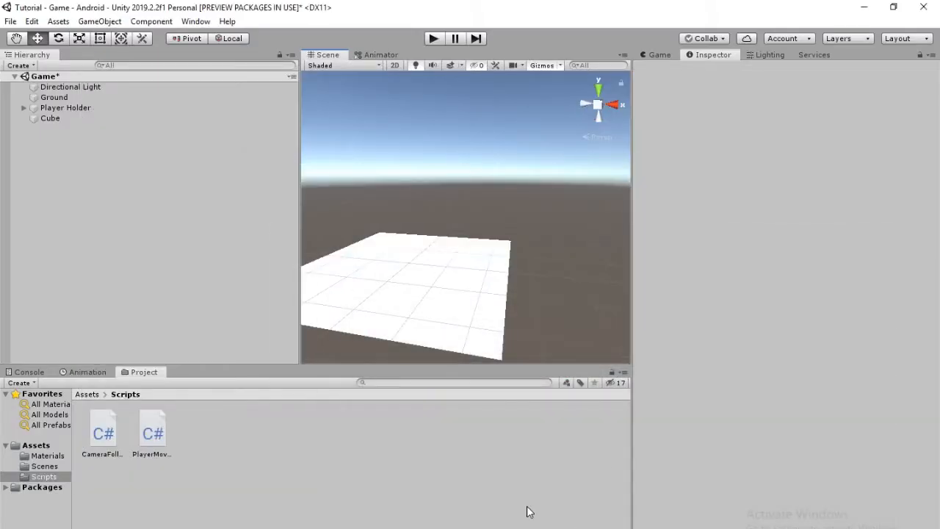
Save the Game scene from the File menu.
left_click(169, 10)
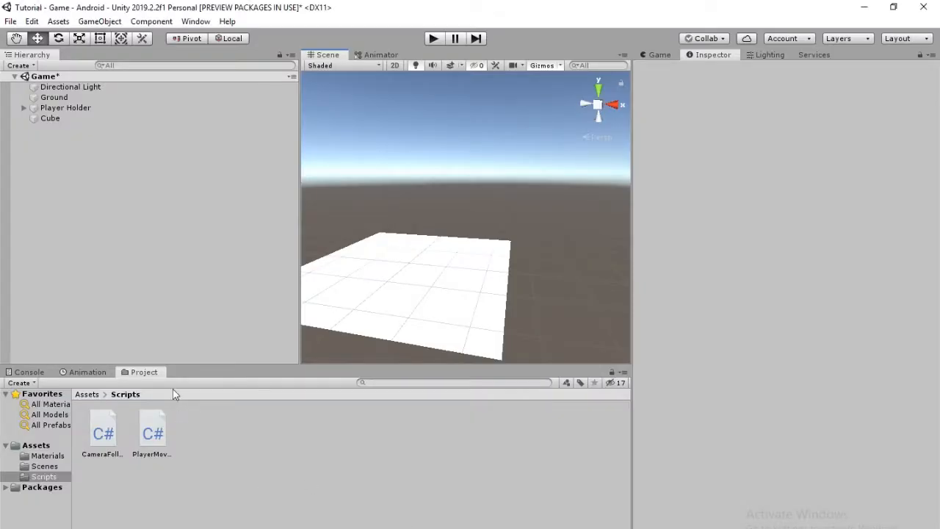
mouse_move(162, 246)
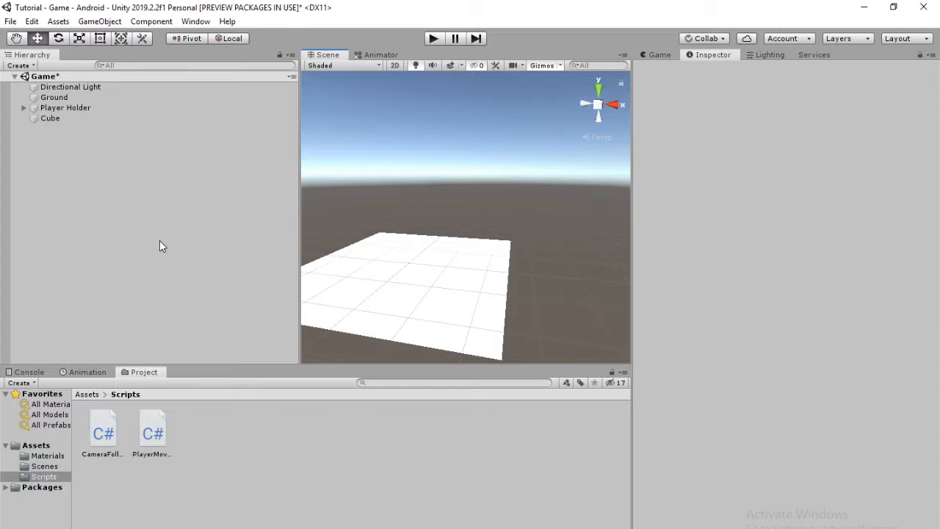
mouse_move(76, 165)
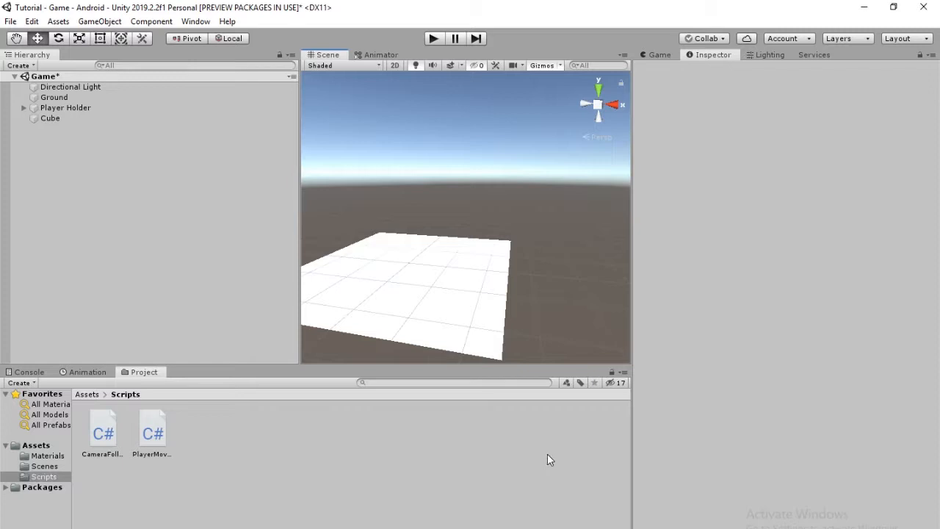
mouse_move(315, 428)
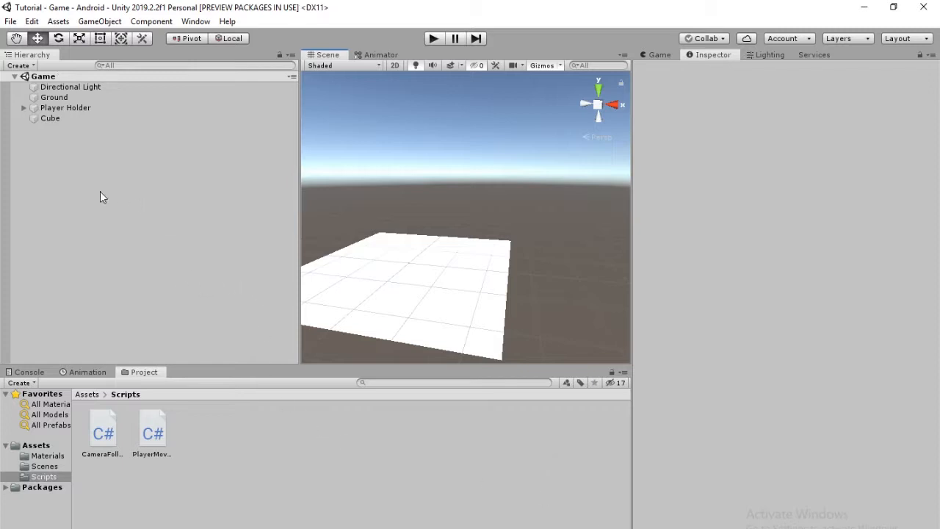
mouse_move(84, 187)
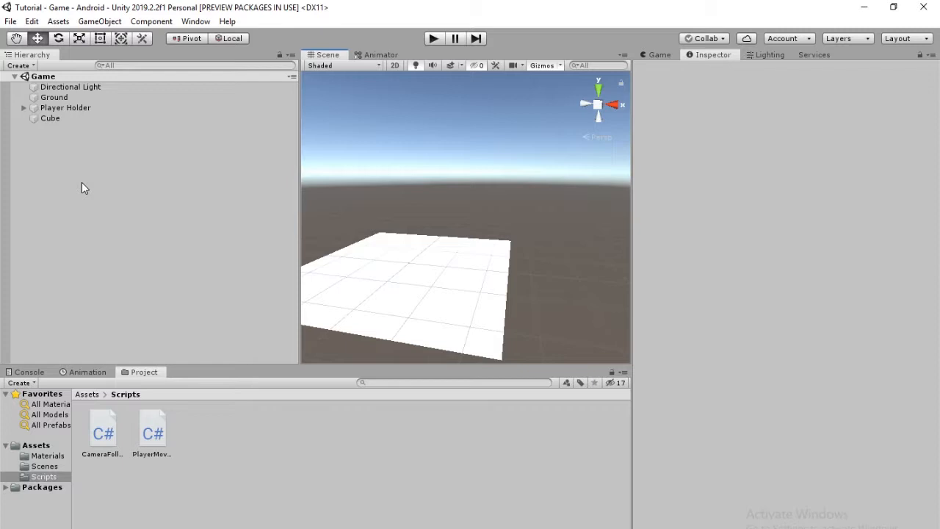
Add a UI Canvas to the scene from the Hierarchy context menu.
right_click(85, 187)
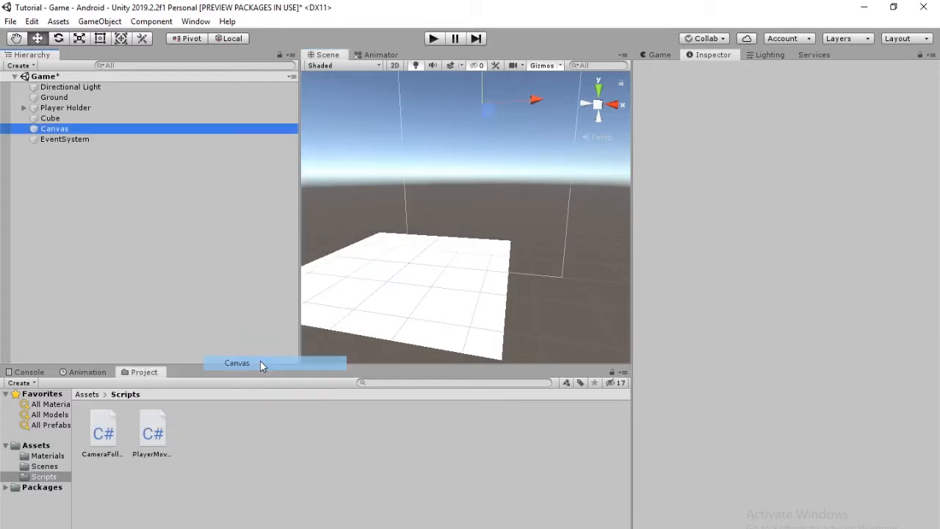
left_click(54, 129)
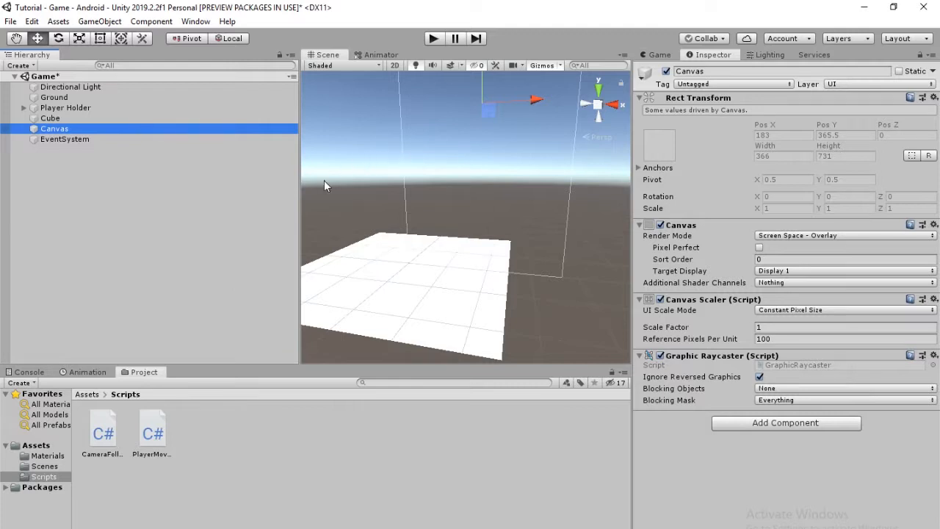
mouse_move(511, 214)
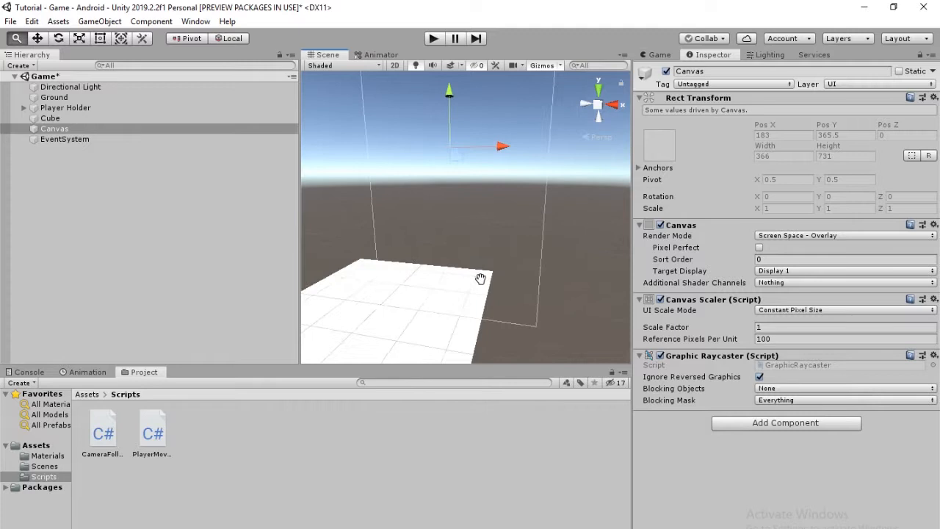
left_click_drag(481, 278, 488, 302)
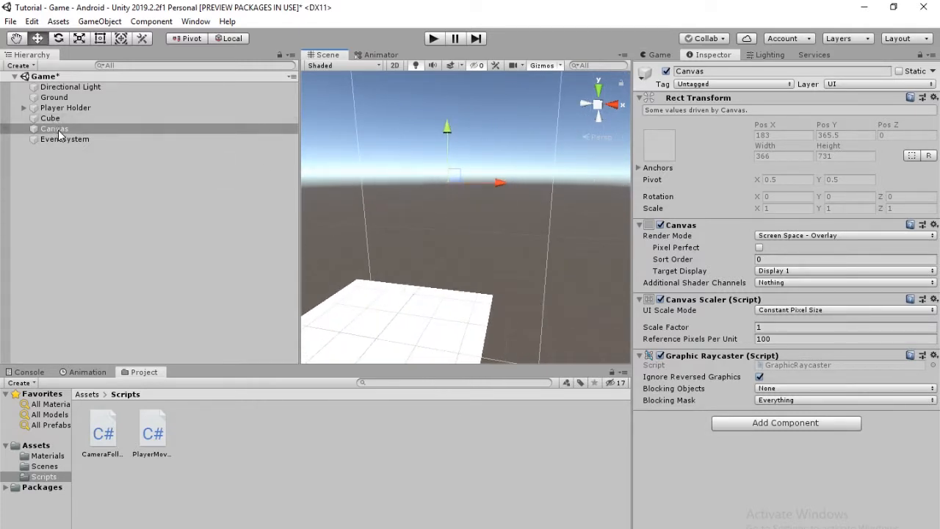
Set the Canvas Scaler to Scale With Screen Size, 1080 width, match 0.5.
left_click(55, 129)
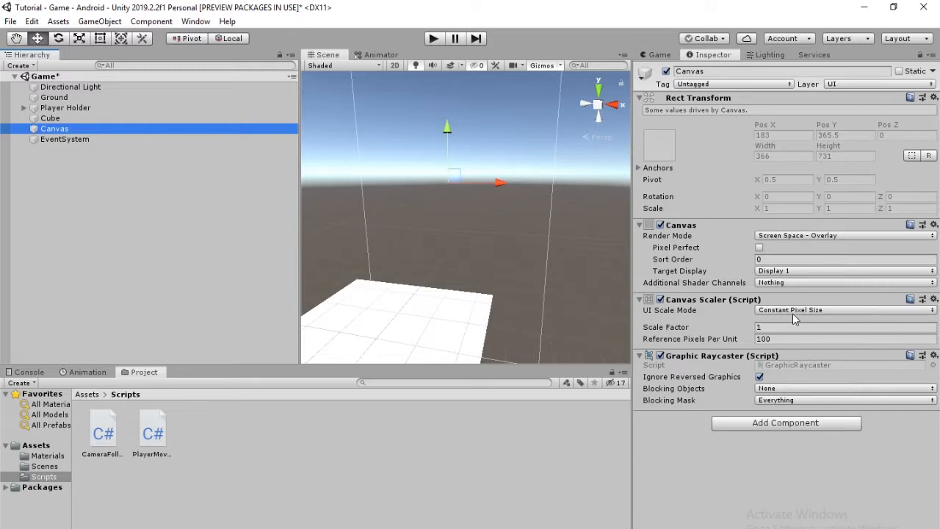
left_click(844, 309)
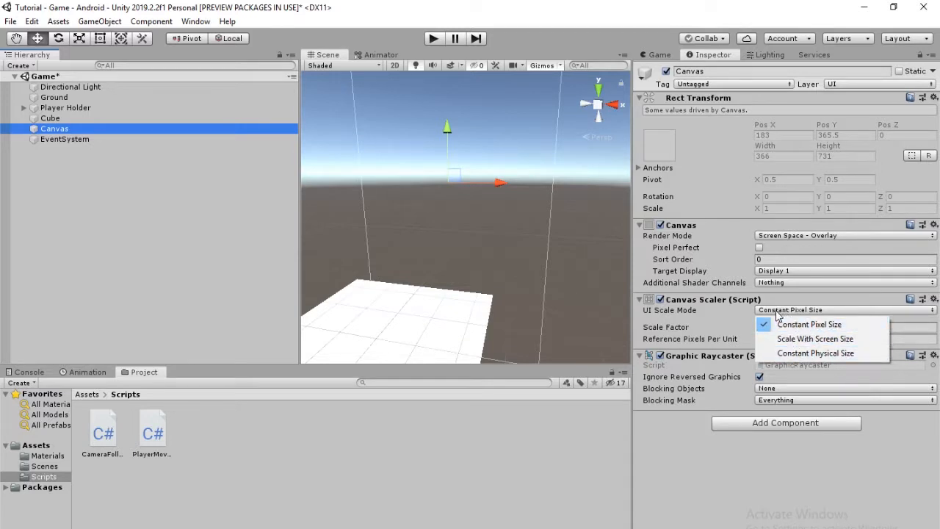
left_click(815, 338)
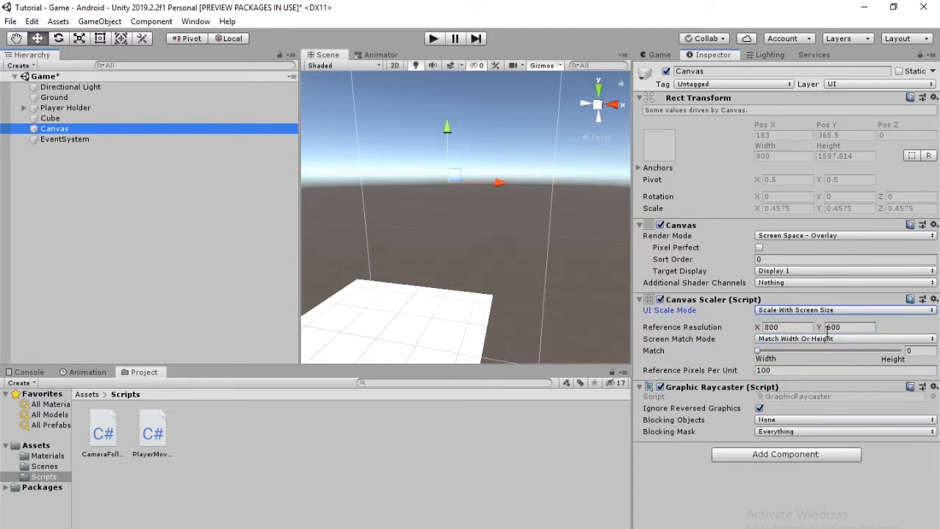
left_click(785, 327)
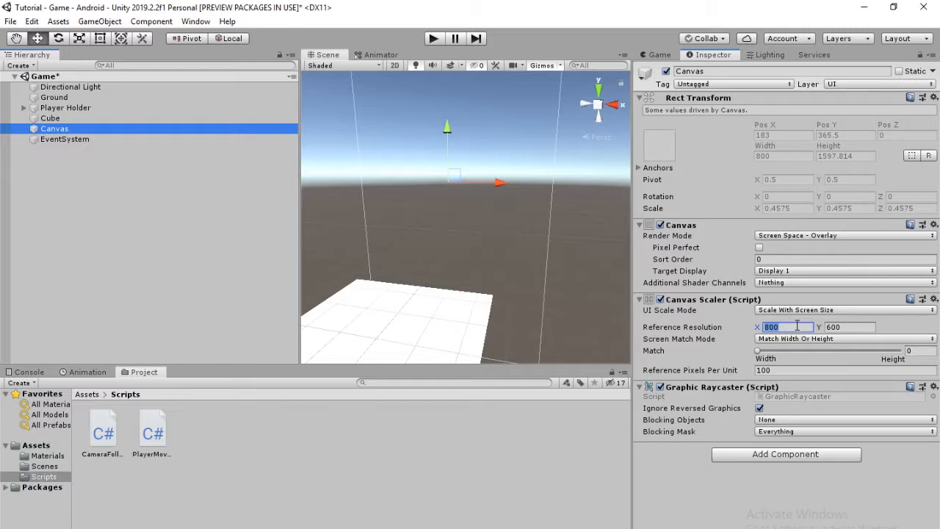
type("1080")
left_click(850, 326)
type("1920")
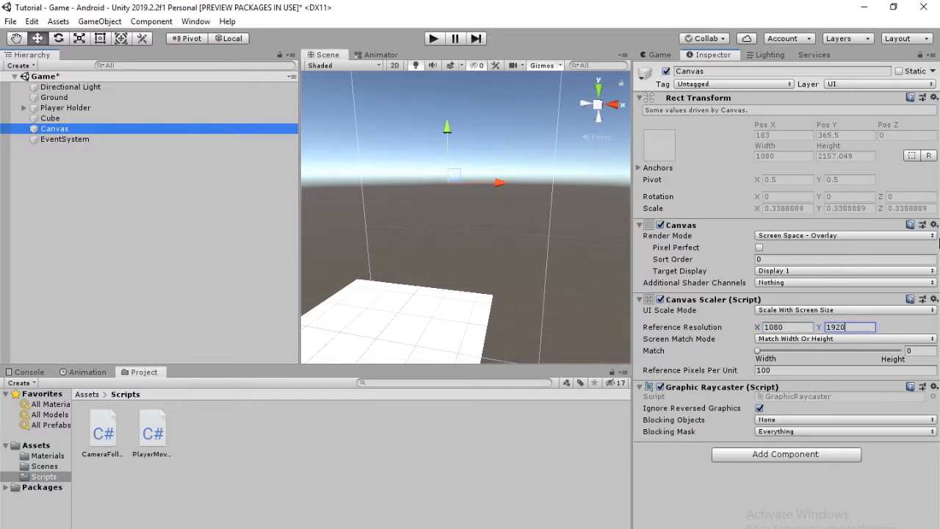
left_click(921, 351)
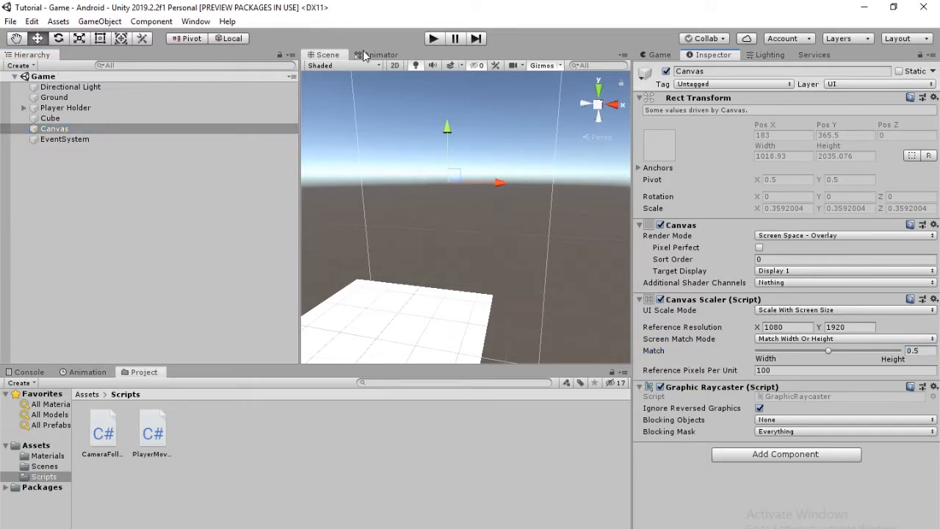
Search the Asset Store for 'joystick' and start importing the Joystick Pack.
left_click(195, 20)
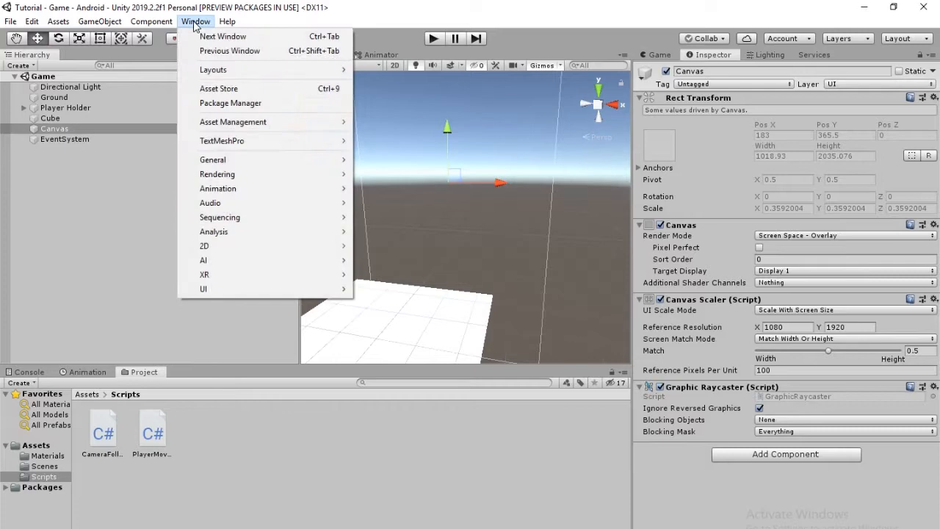
left_click(218, 88)
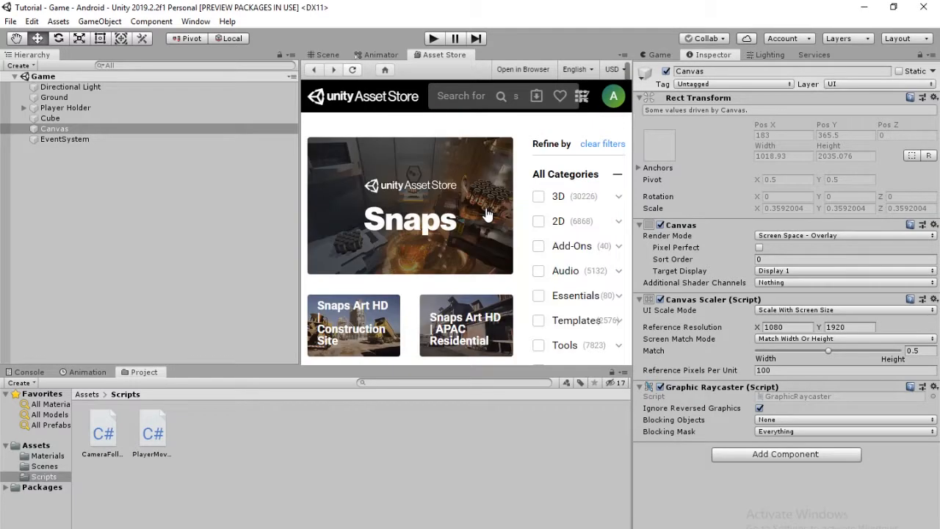
mouse_move(485, 213)
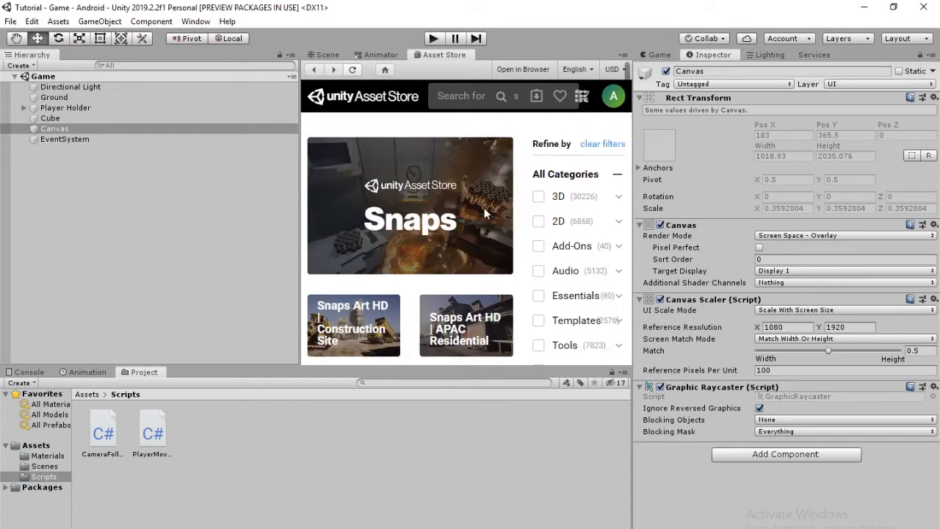
left_click(435, 97)
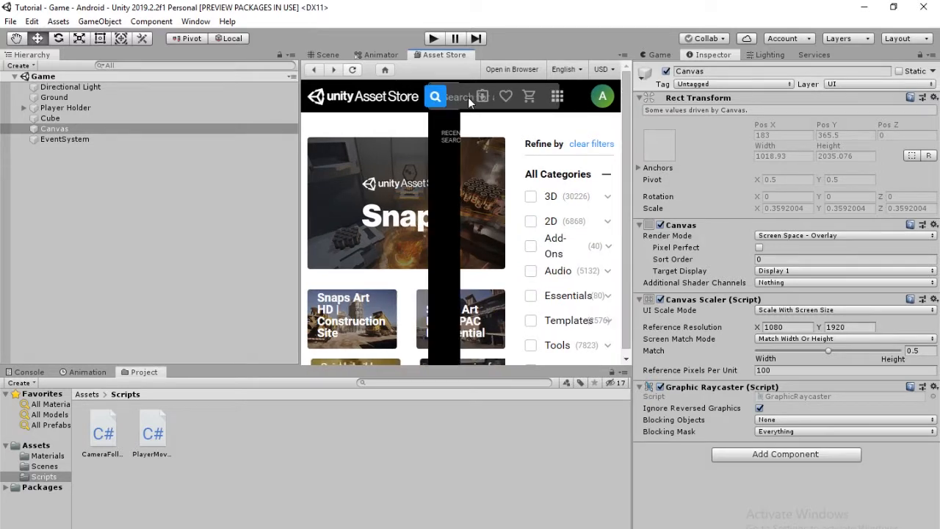
type("joystick")
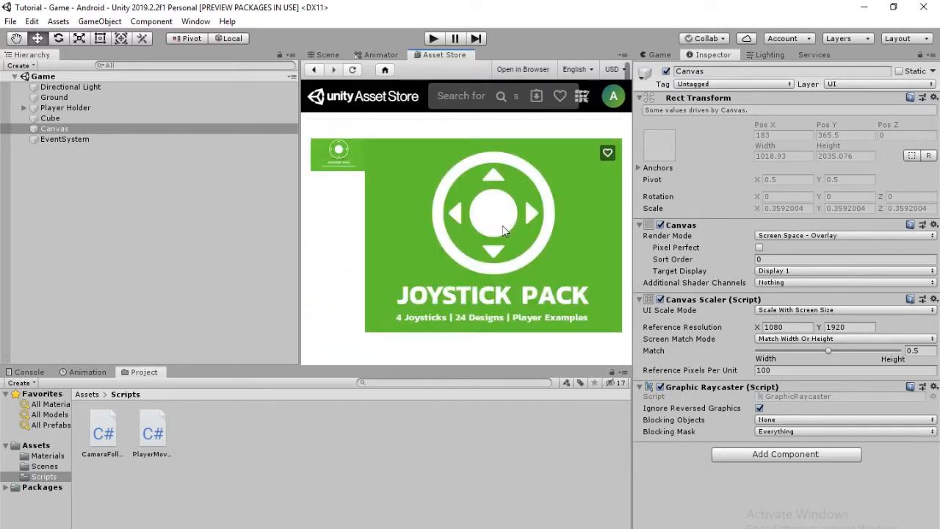
left_click(492, 213)
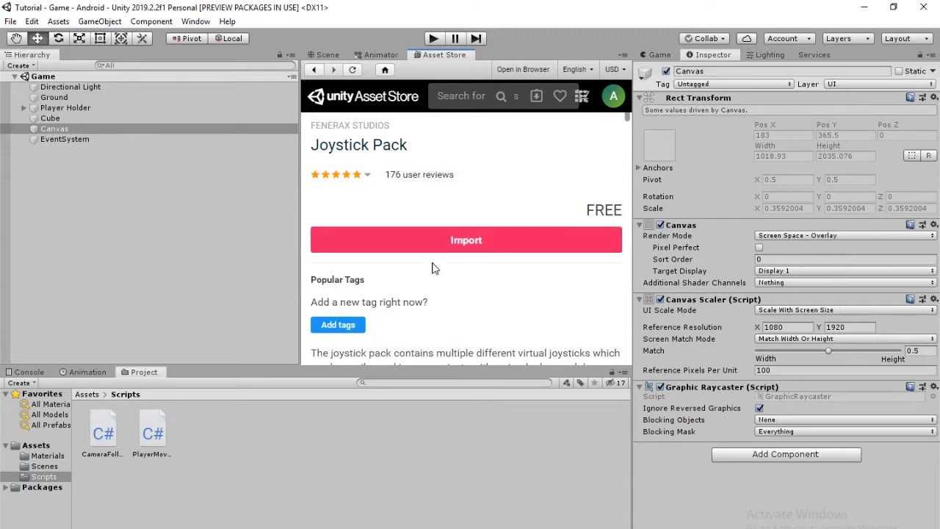
mouse_move(466, 259)
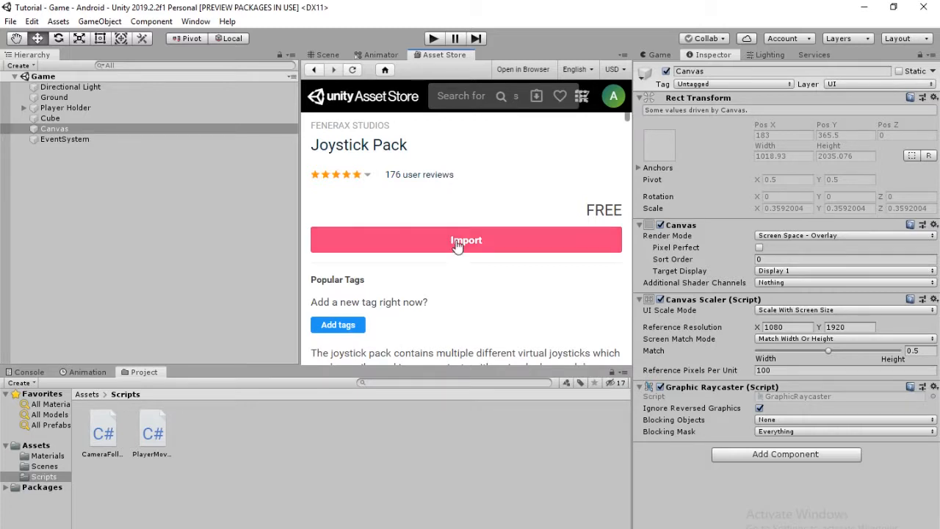
left_click(465, 240)
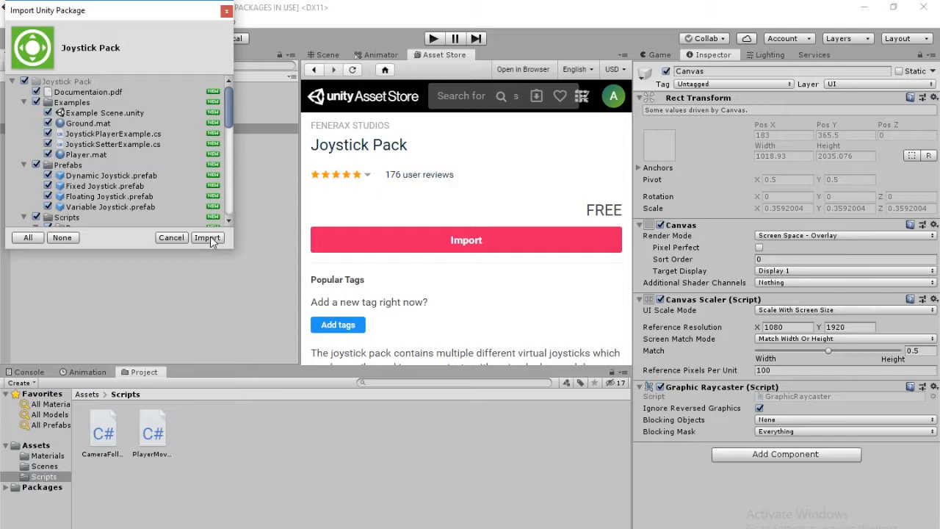
Import all Joystick Pack files, dismiss the Visual Studio notice, and view Assets.
left_click(207, 237)
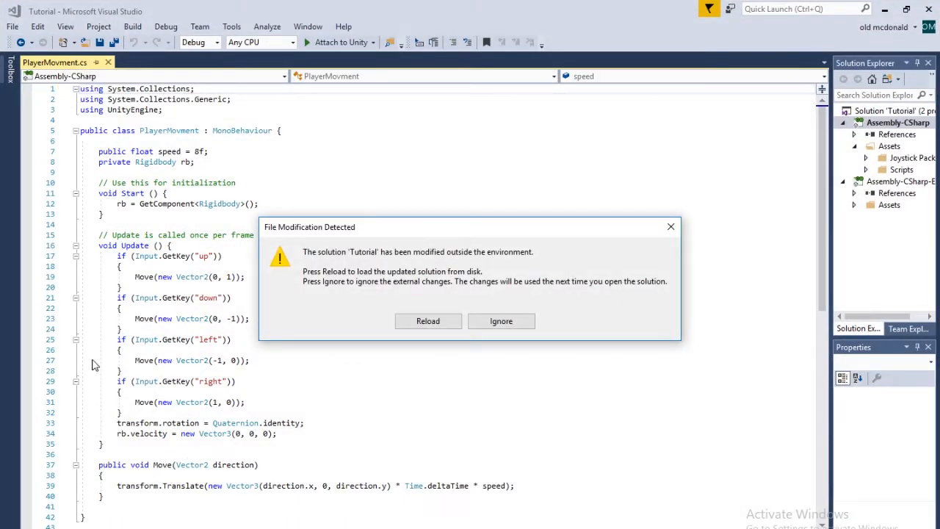
left_click(427, 321)
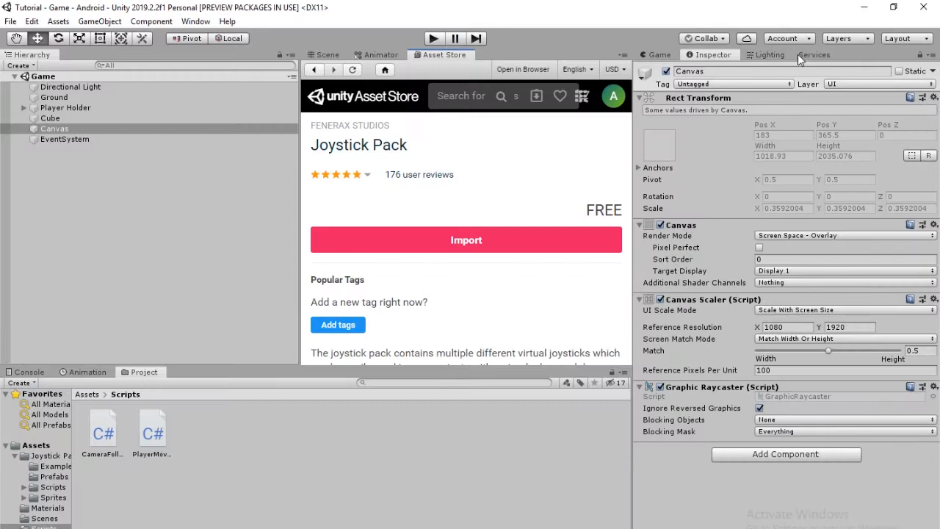
left_click(86, 394)
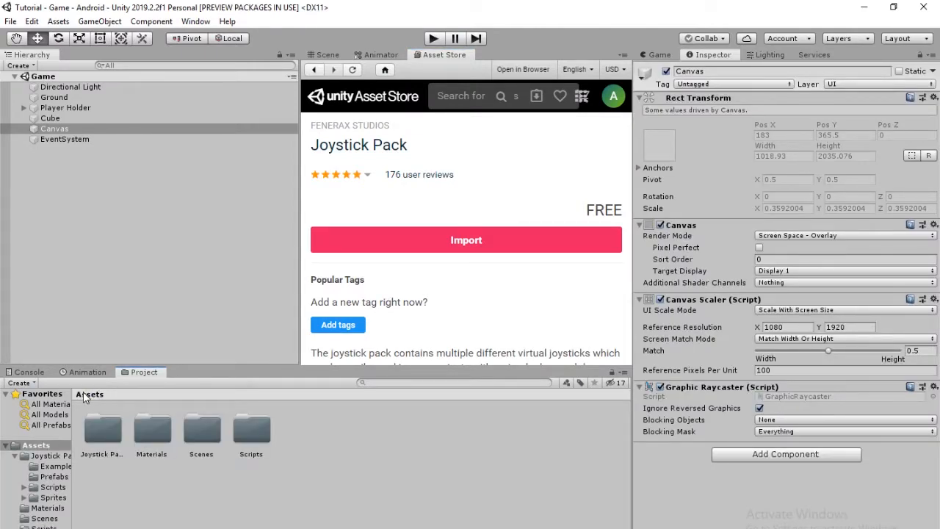
Drag the Fixed Joystick prefab from Joystick Pack onto the Canvas.
left_click(102, 428)
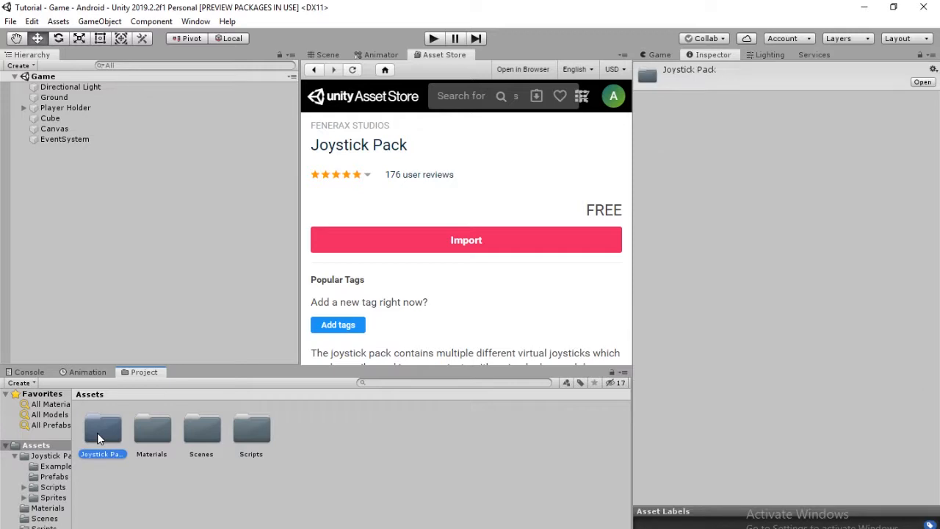
double_click(102, 430)
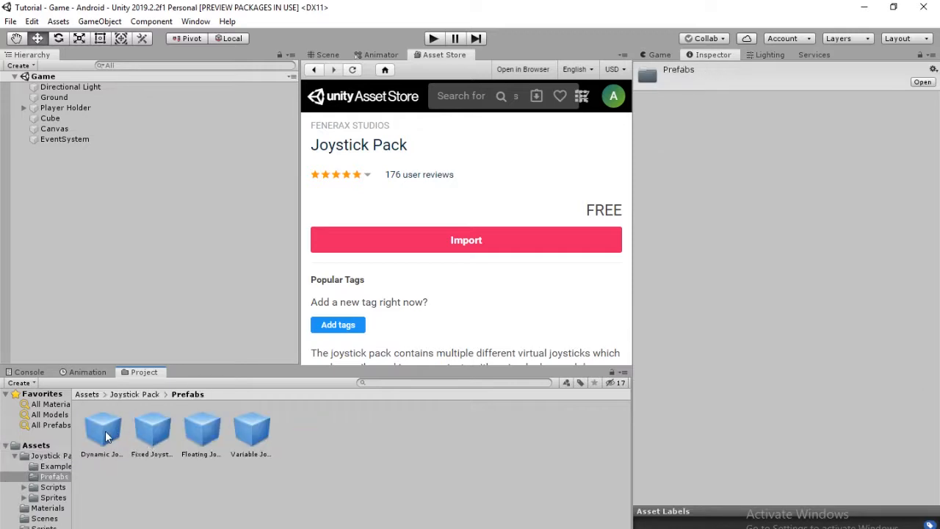
mouse_move(152, 432)
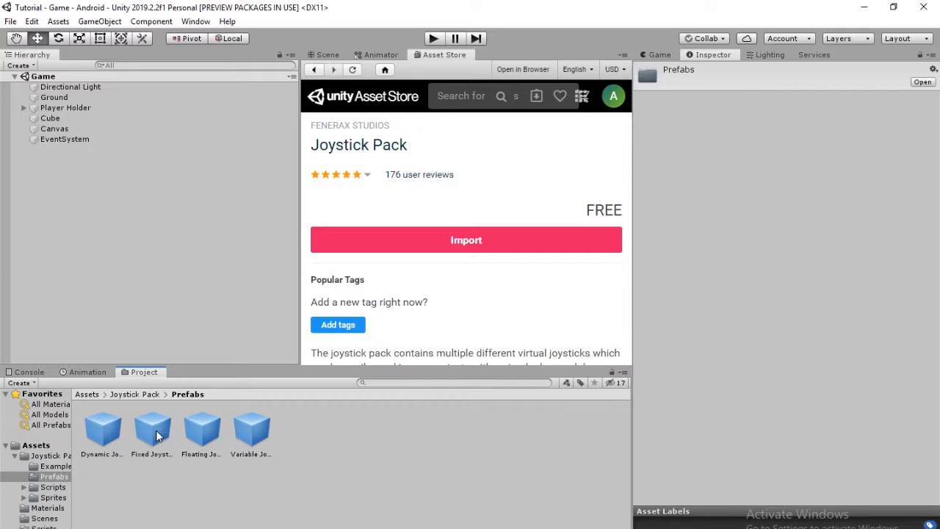
mouse_move(154, 437)
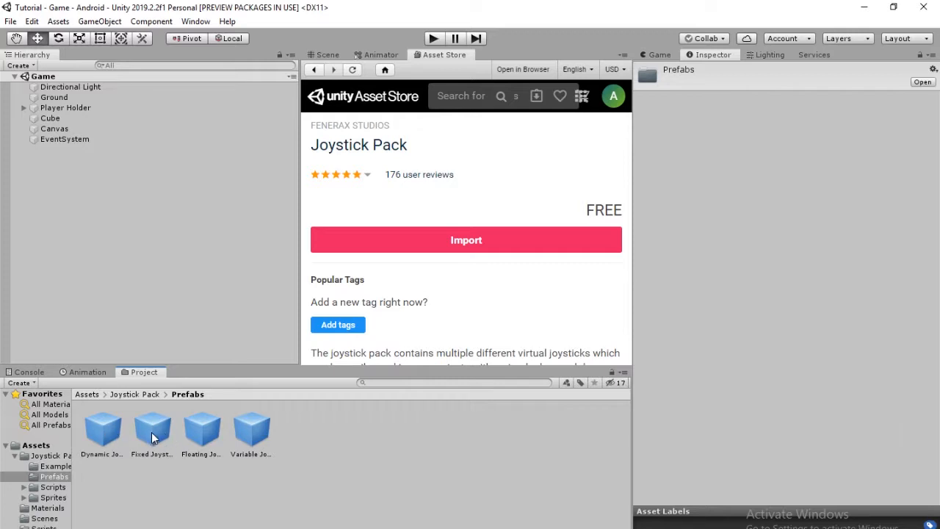
left_click_drag(152, 428, 56, 139)
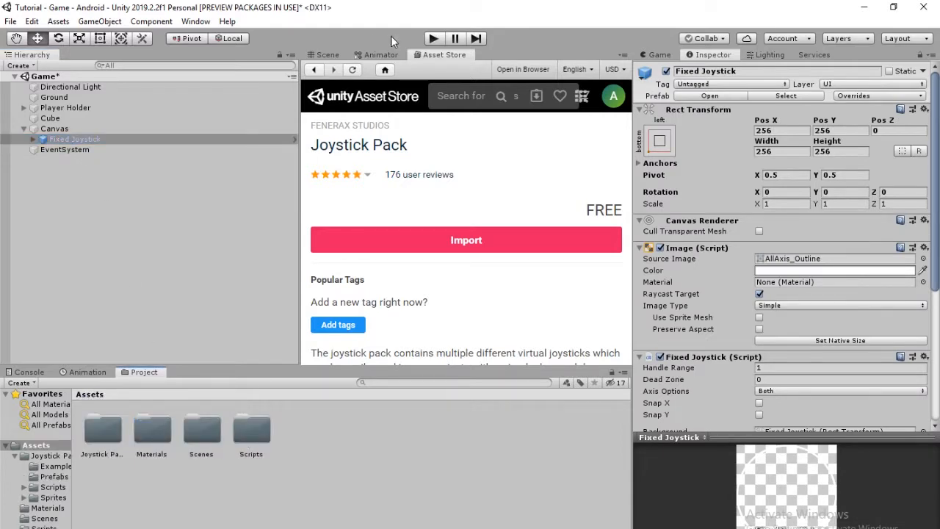
left_click(434, 38)
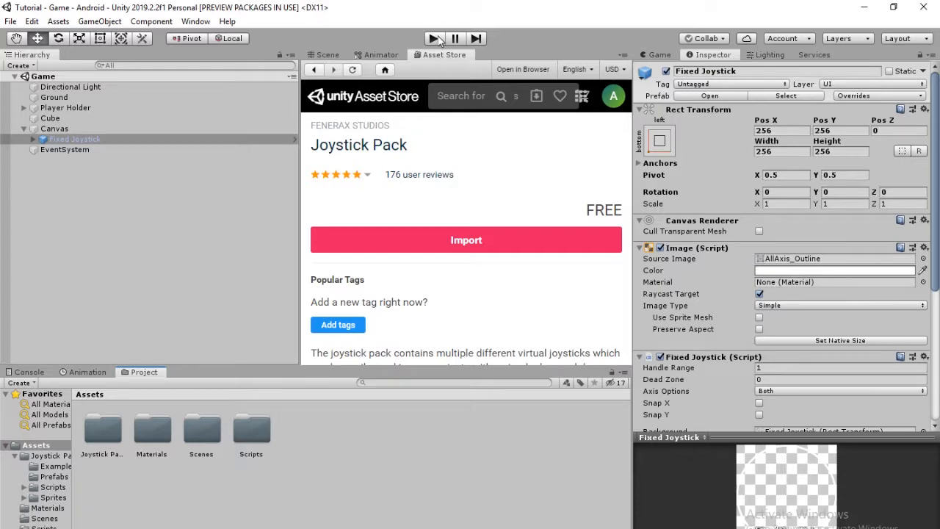
Test-run the scene, color the joystick Handle black, and run it again.
left_click(433, 38)
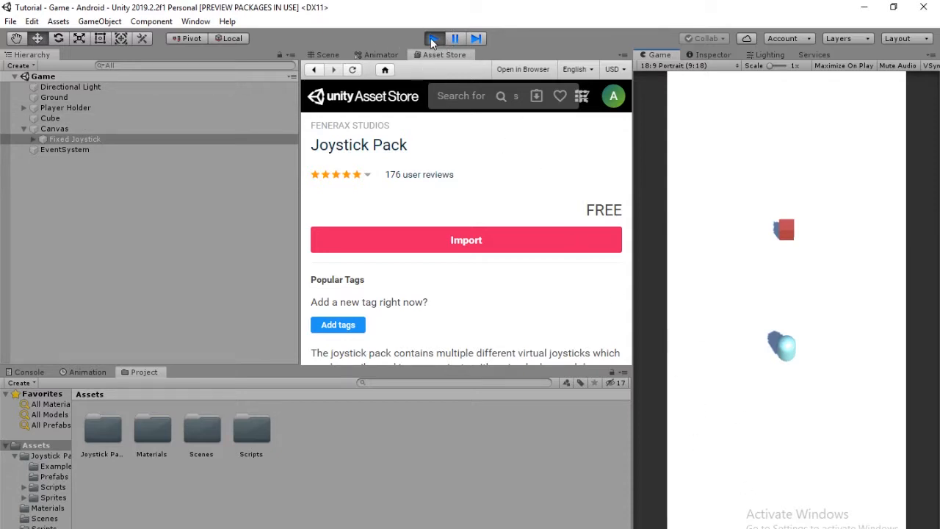
left_click(75, 138)
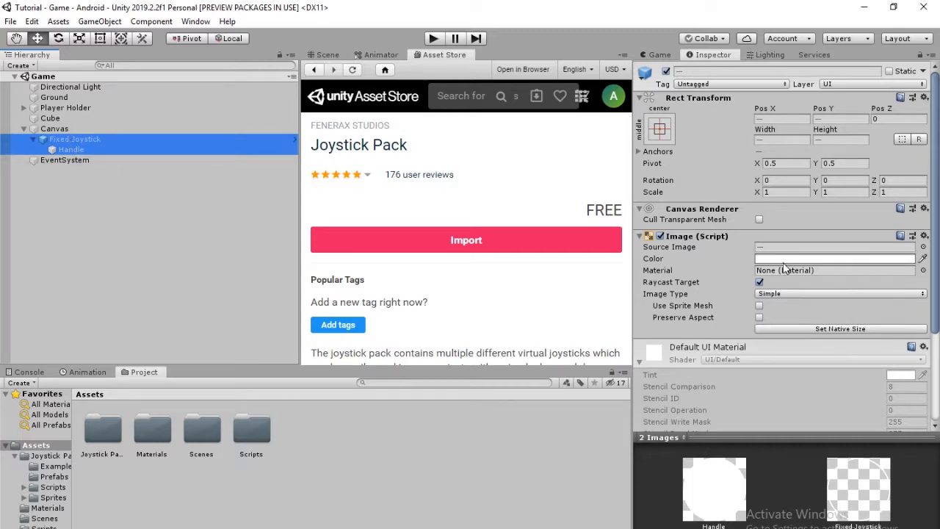
left_click(833, 259)
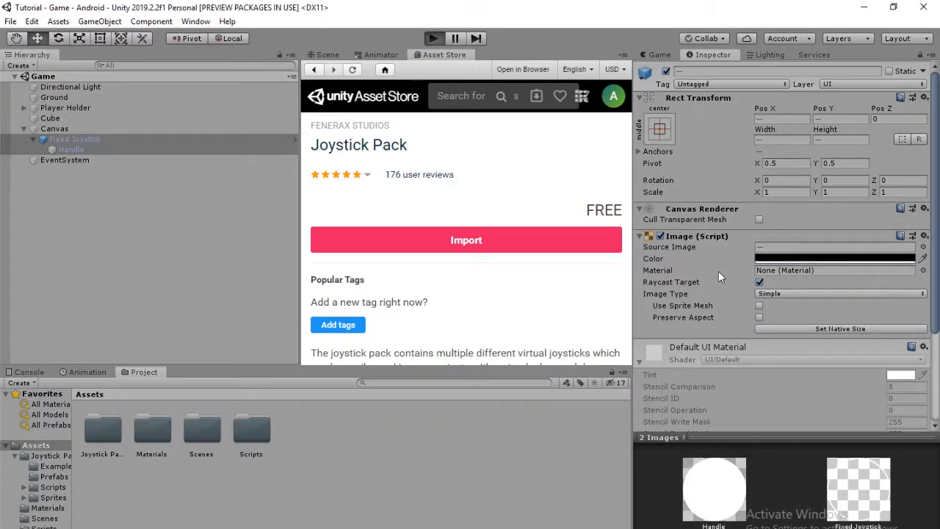
left_click(433, 38)
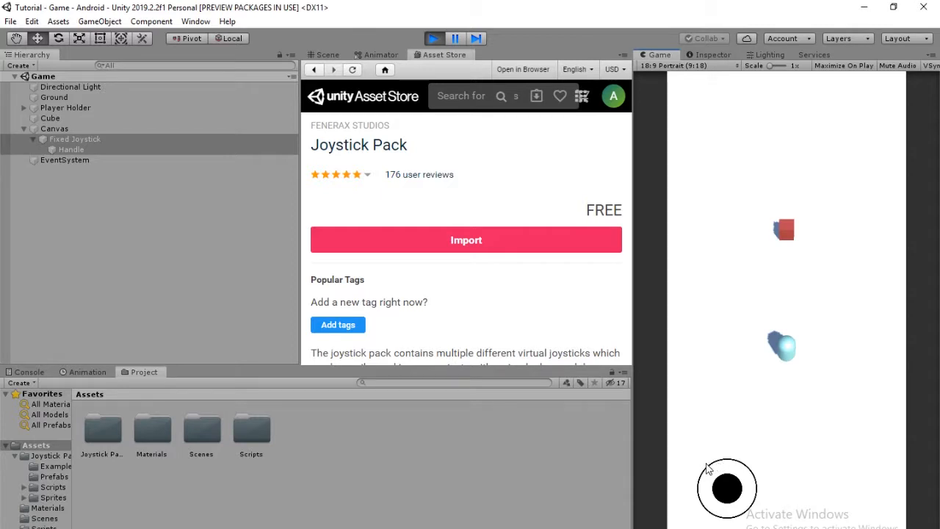
mouse_move(197, 167)
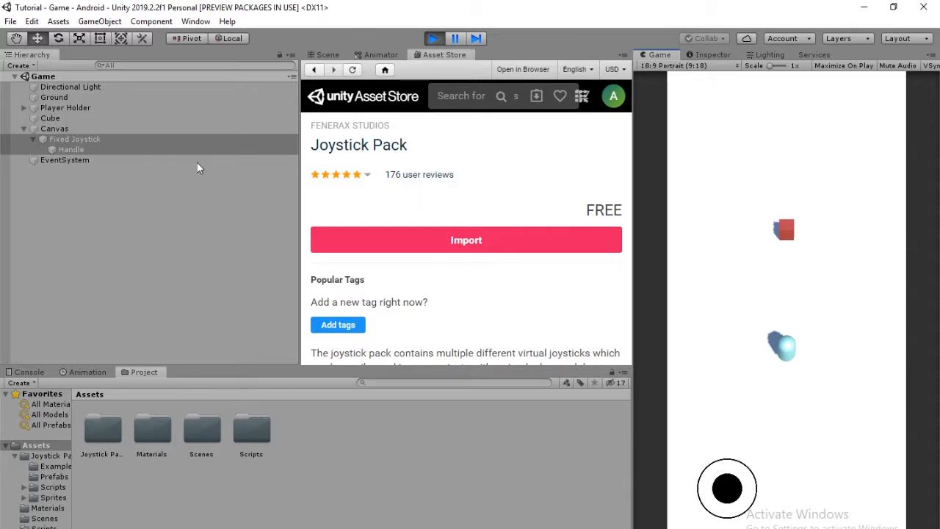
left_click(76, 139)
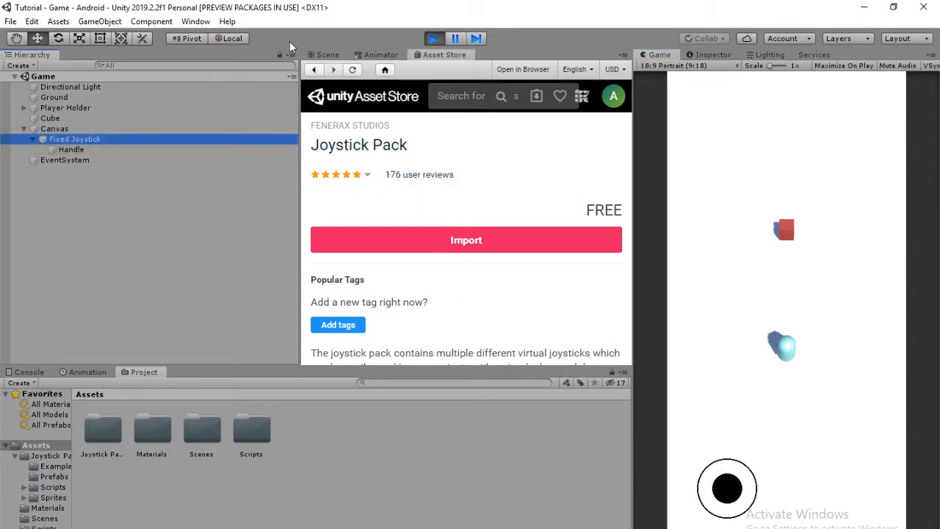
Stop Play mode, create the JoystickMotion C# script, and open it in Visual Studio.
left_click(75, 139)
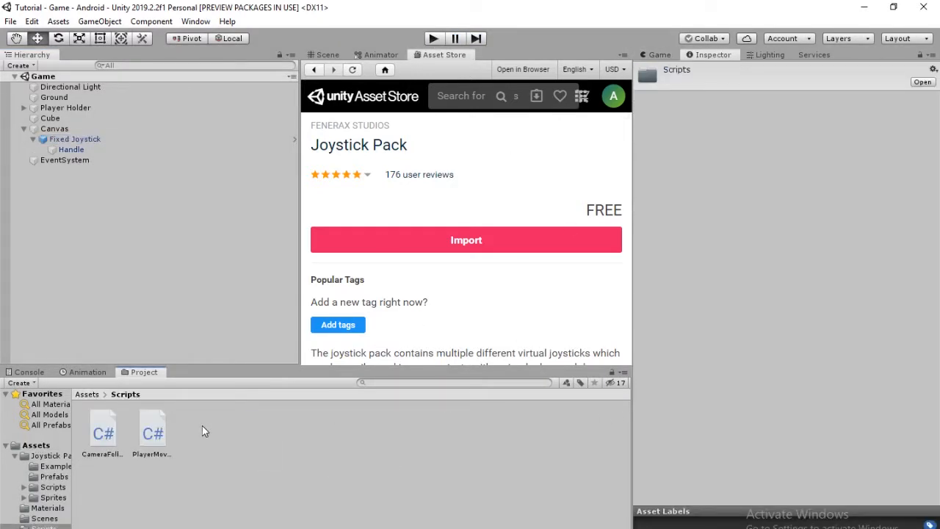
right_click(205, 431)
type("JoystickMotion")
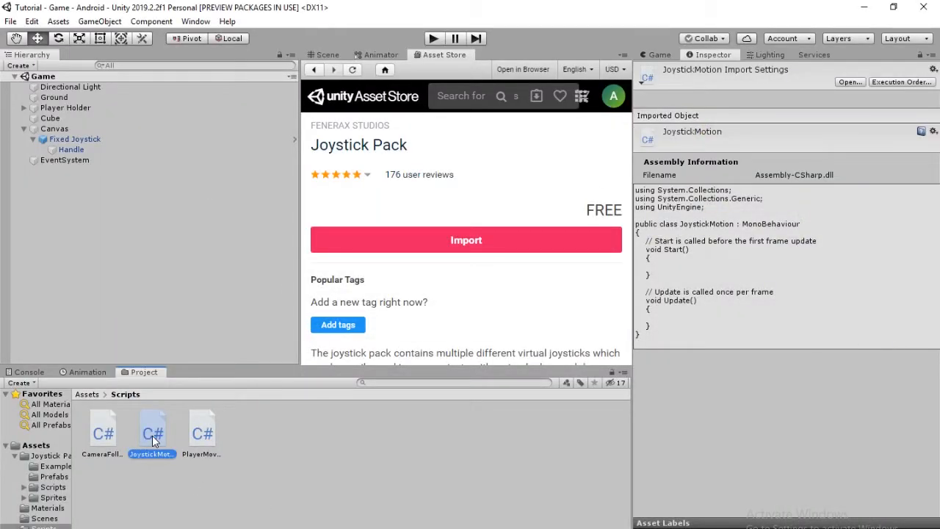
double_click(151, 432)
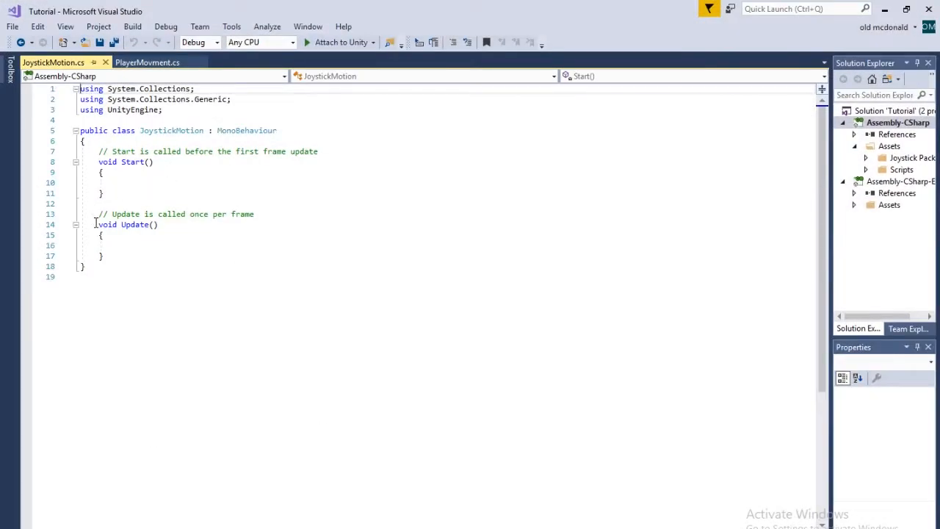
Delete the Start method and template comments from JoystickMotion.
left_click_drag(98, 152, 98, 224)
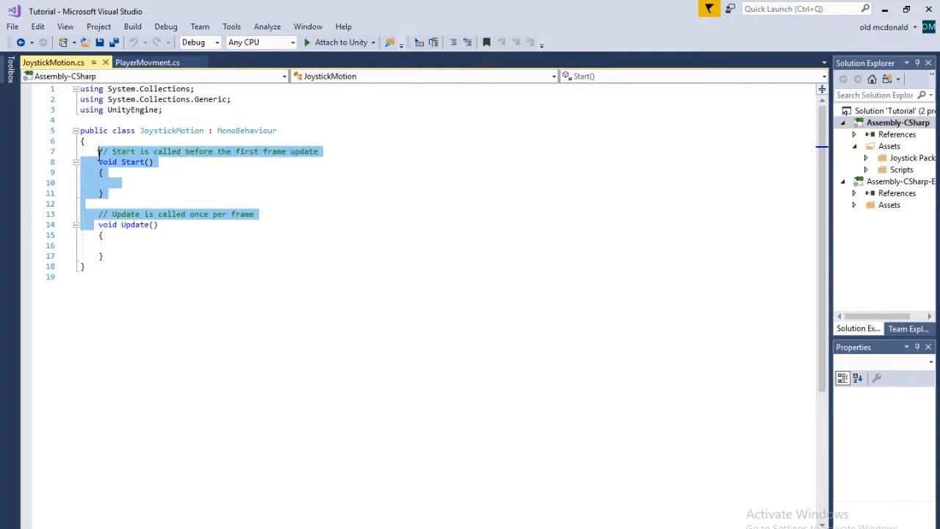
key("Delete")
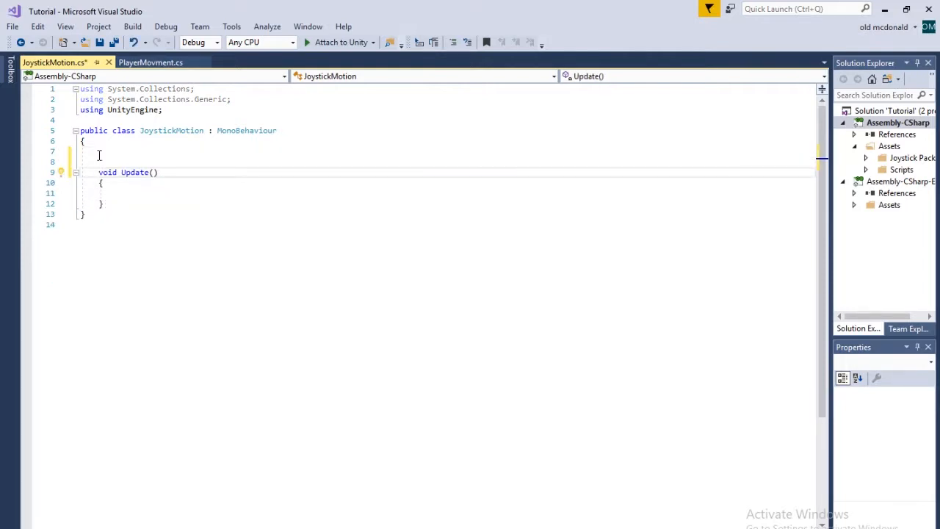
key("enter")
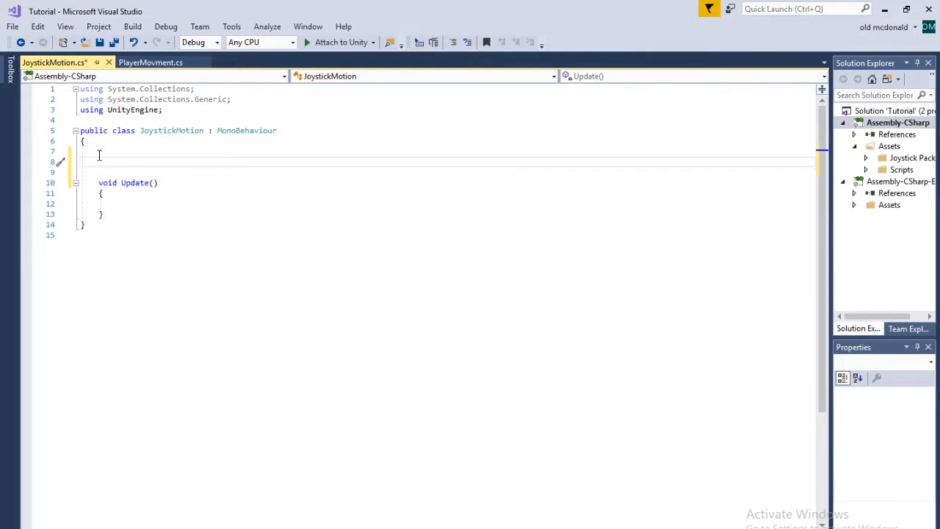
Declare public RectTransform handle and background, and public PlayerMovment player.
type("public")
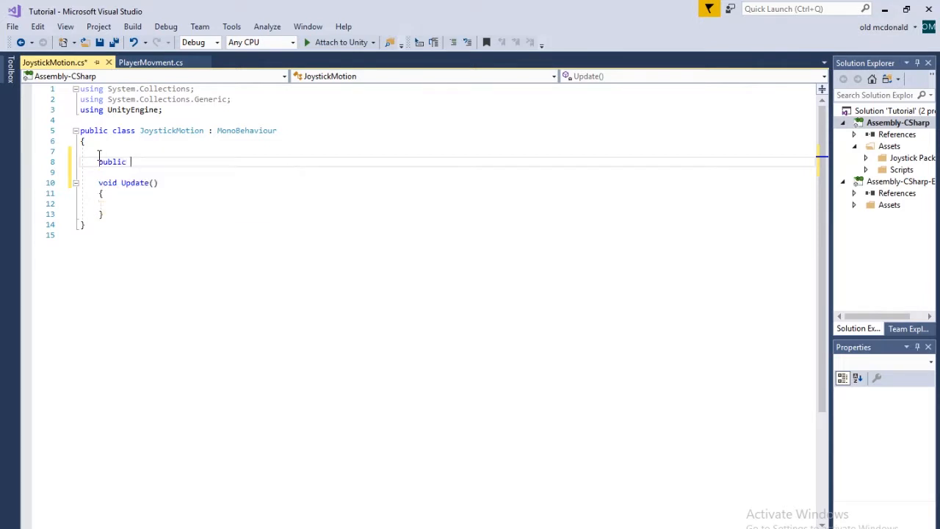
type("RectTransform")
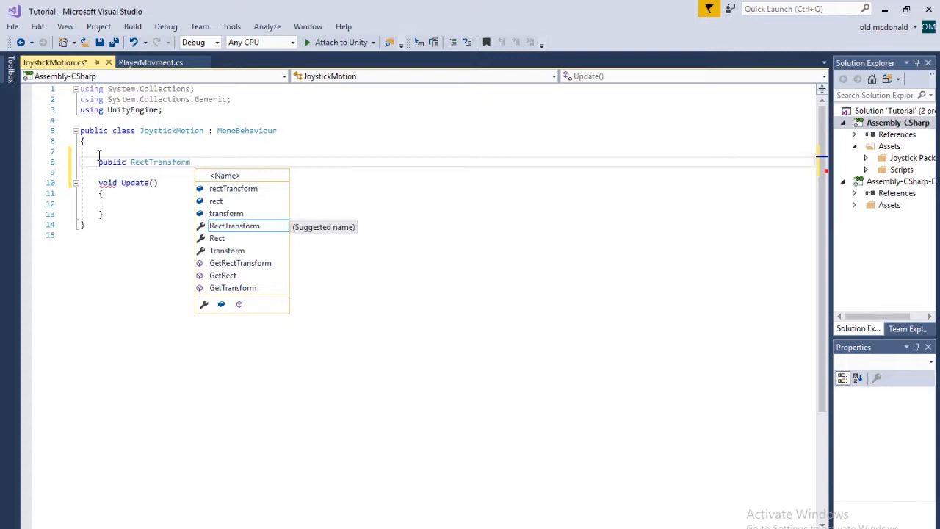
type("handle;")
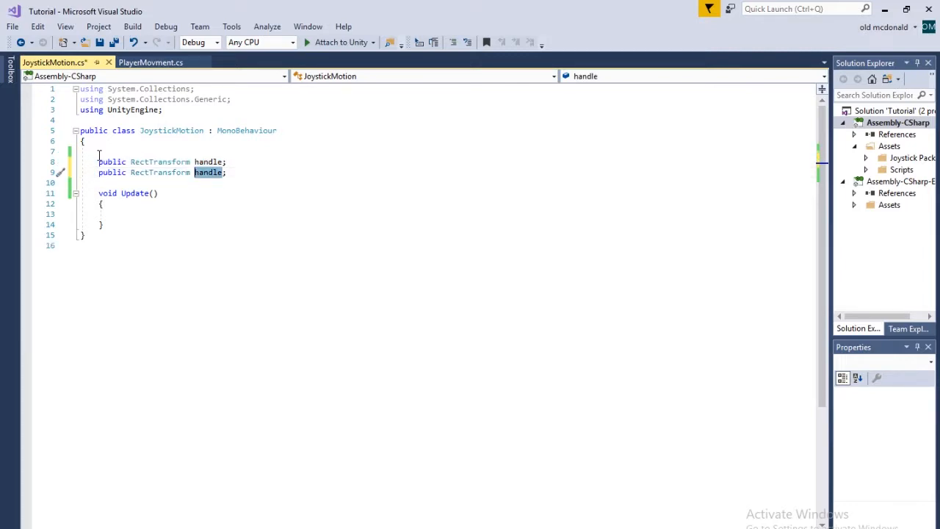
type("background")
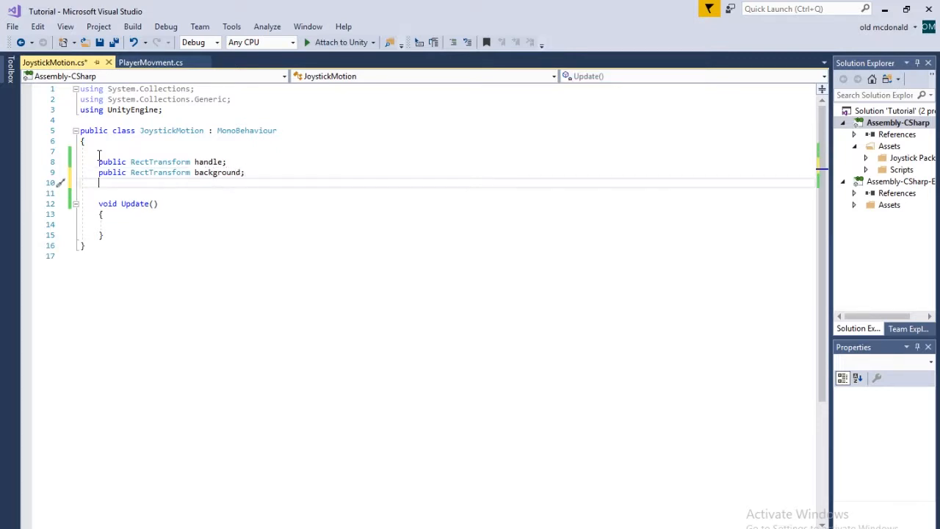
type("publ")
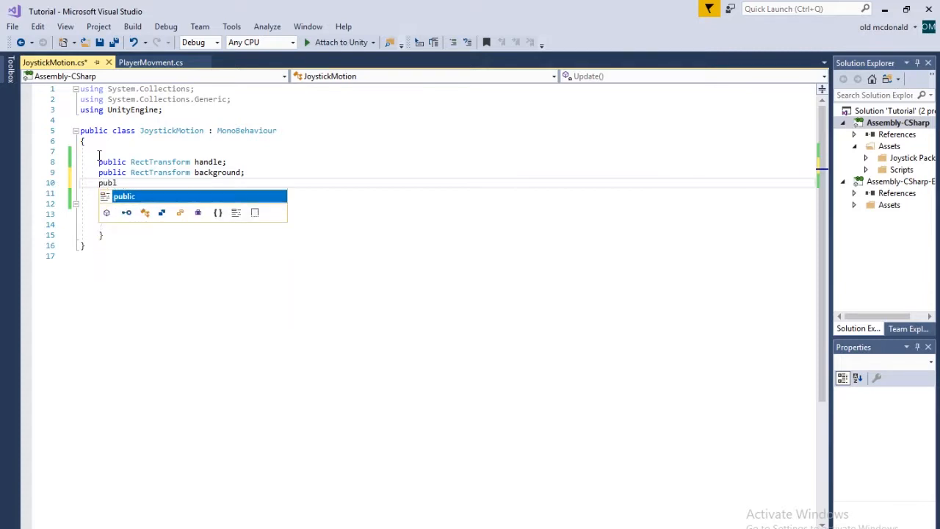
type("Play")
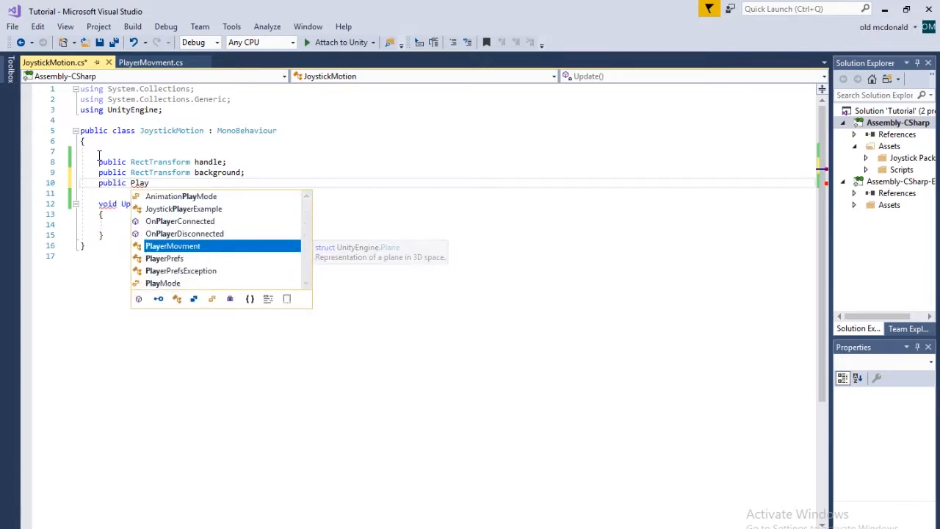
type("PlayerMovment")
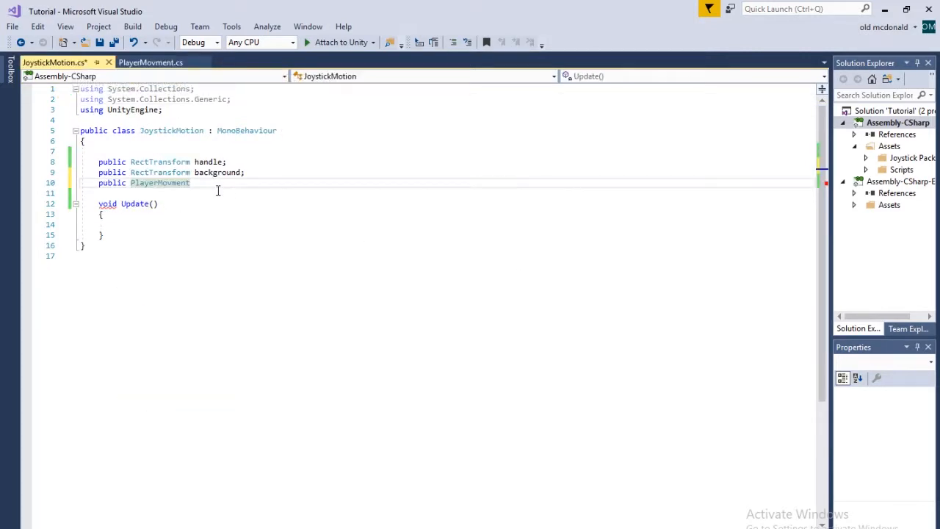
type("player;")
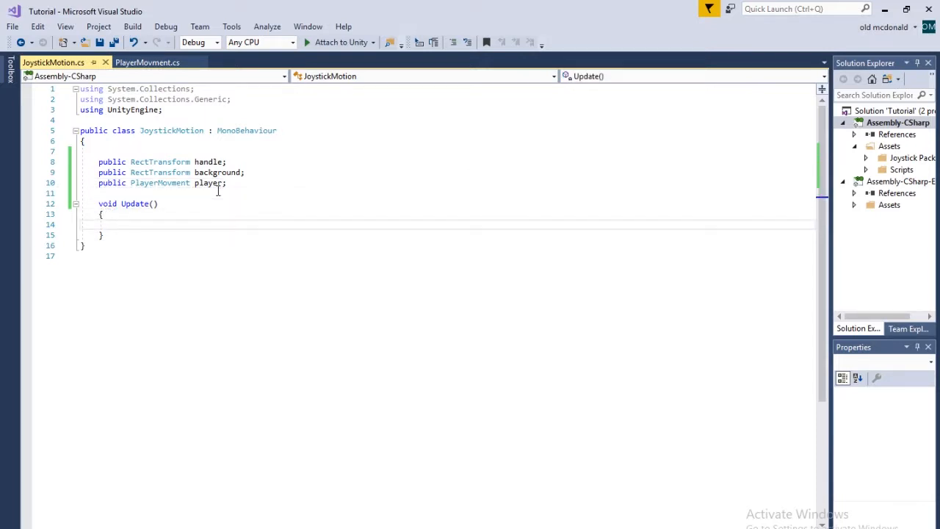
Type 'Vector3 fixedHandlePos = handle.position - background.position;' in Update.
type("Vector3 fi")
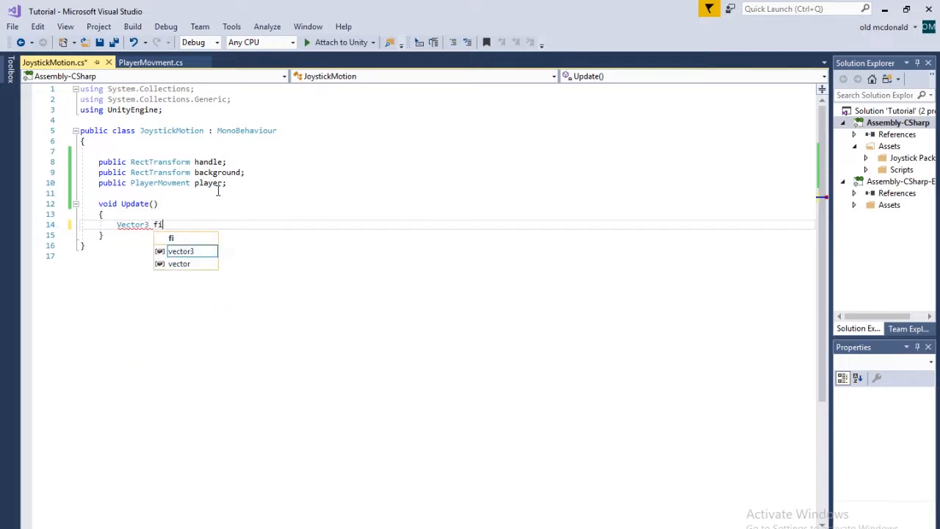
type("xedHandle")
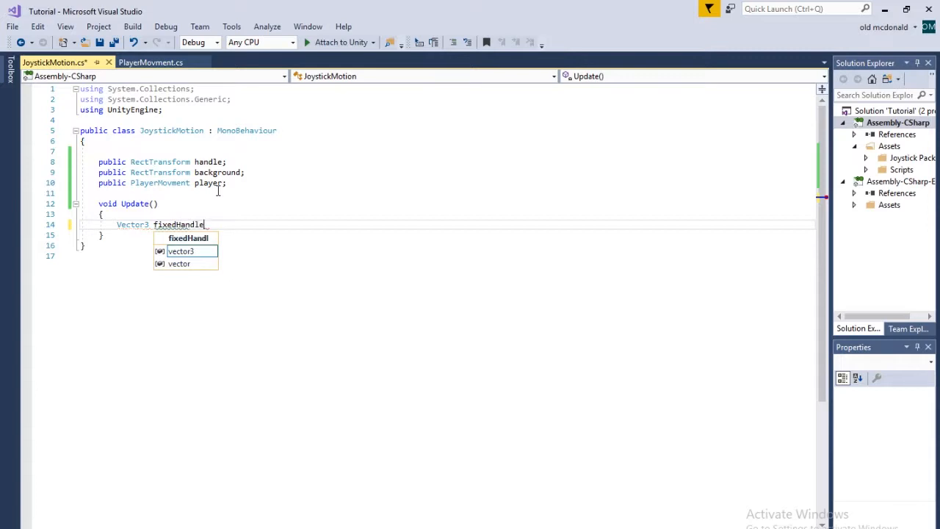
type("Pos")
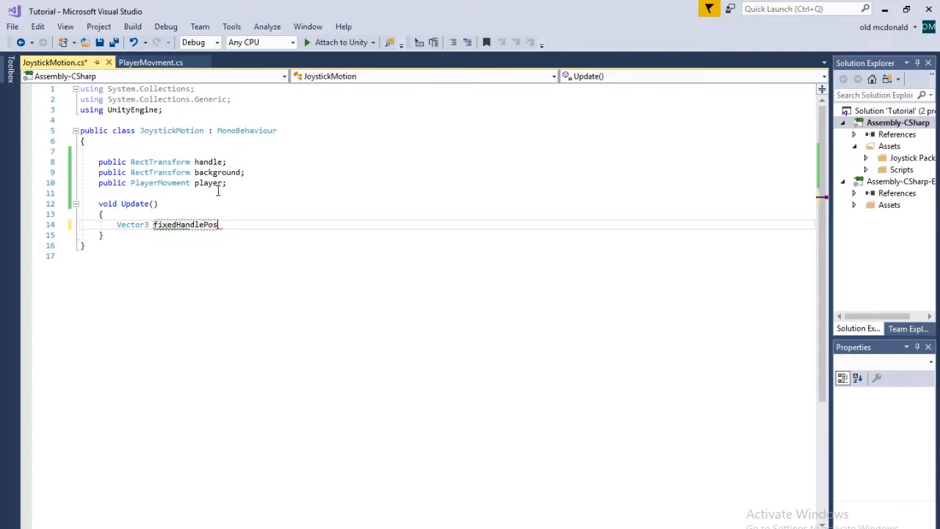
type("= h")
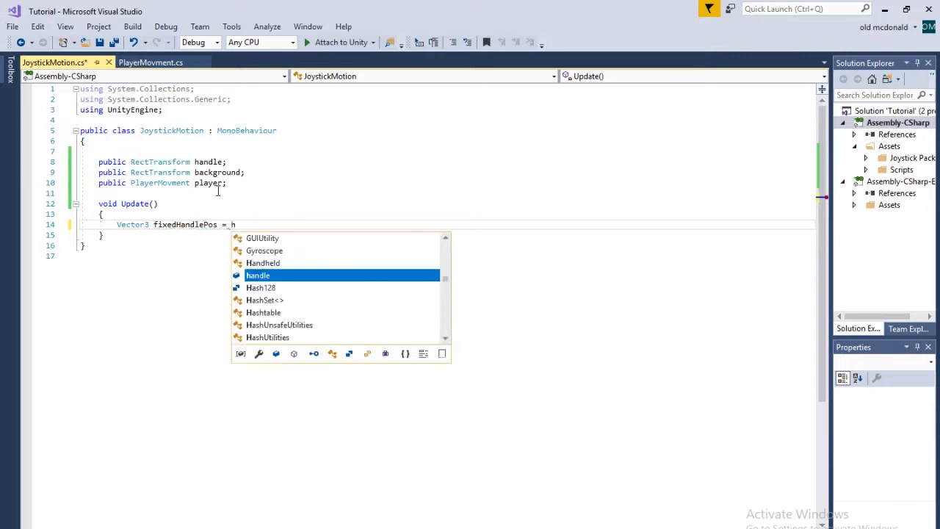
type("andle.p")
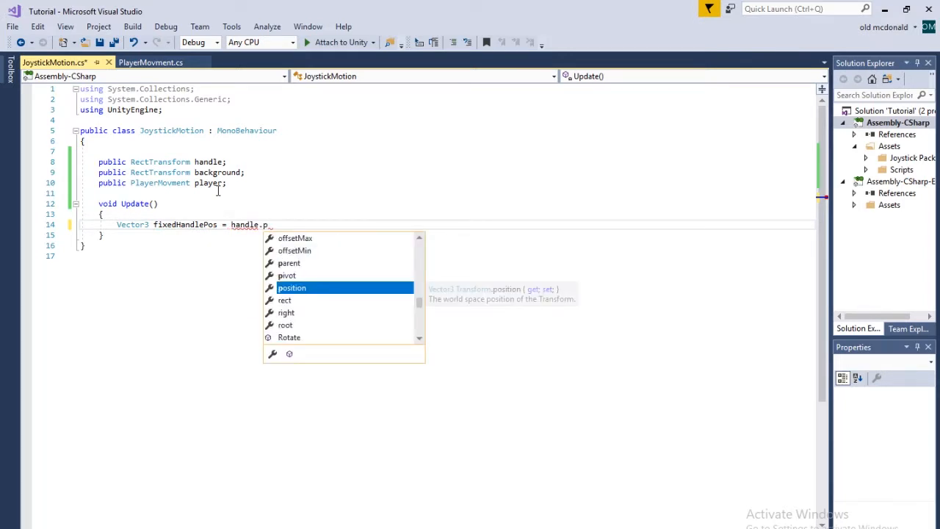
type("osition - background.position;")
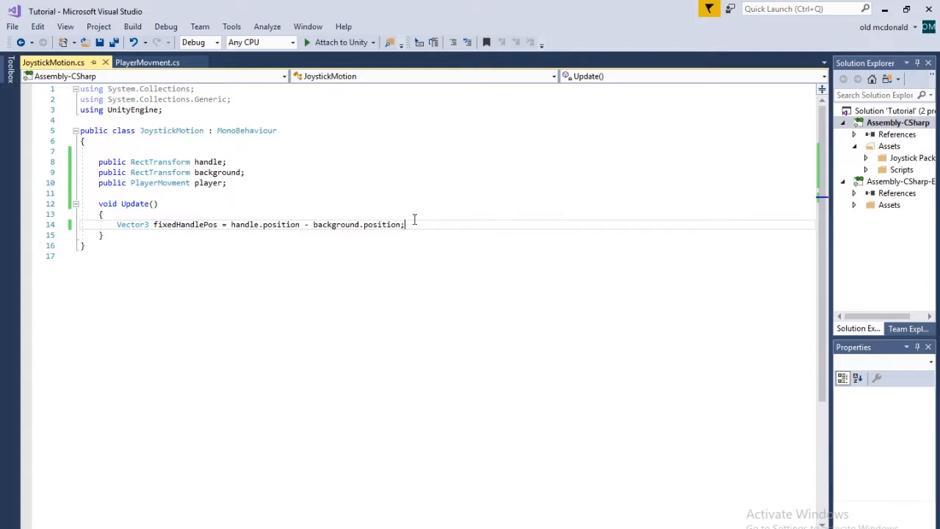
key("enter")
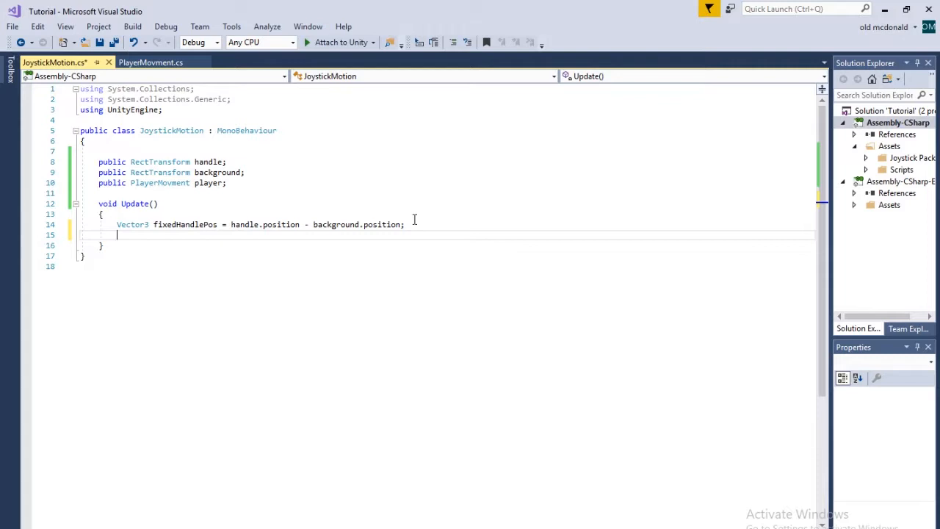
Begin a Vector2 correctedPos line after checking PlayerMovment's Move method.
type("V")
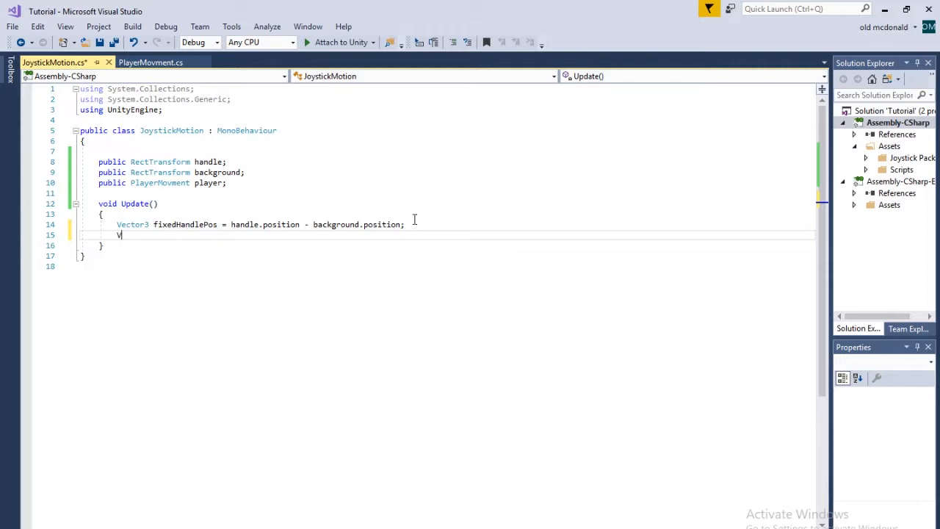
type("ector2")
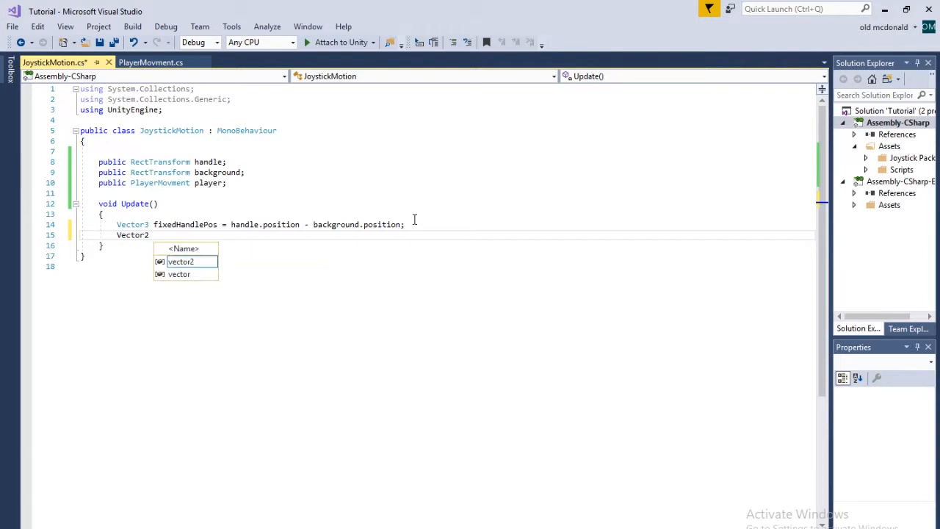
left_click(150, 62)
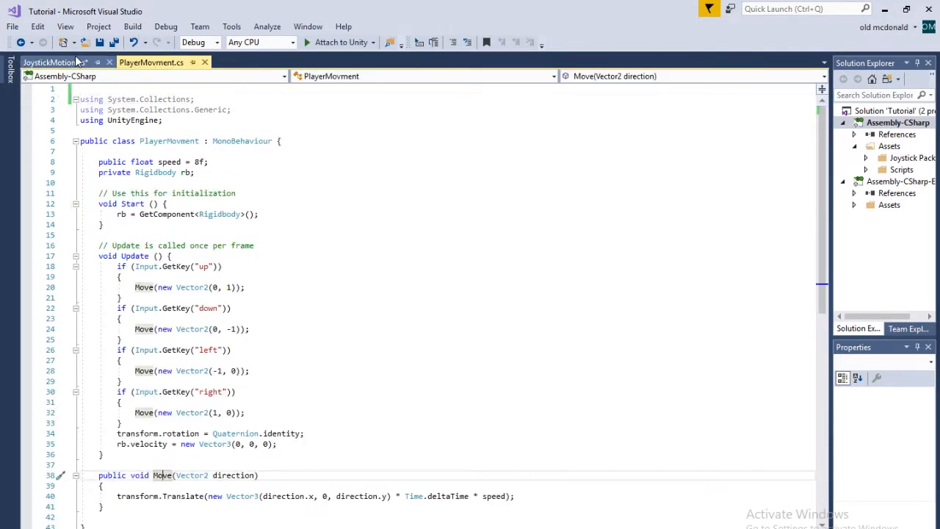
left_click(49, 61)
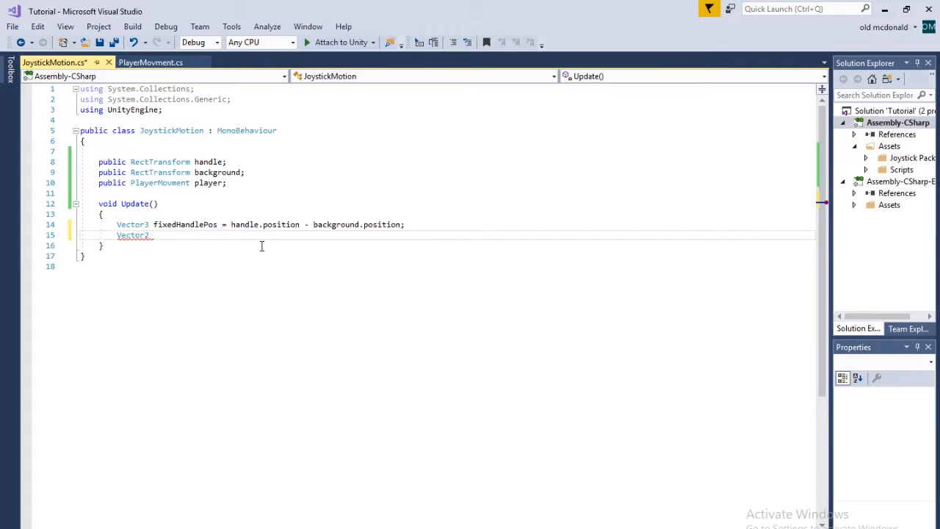
type("correctedPos =")
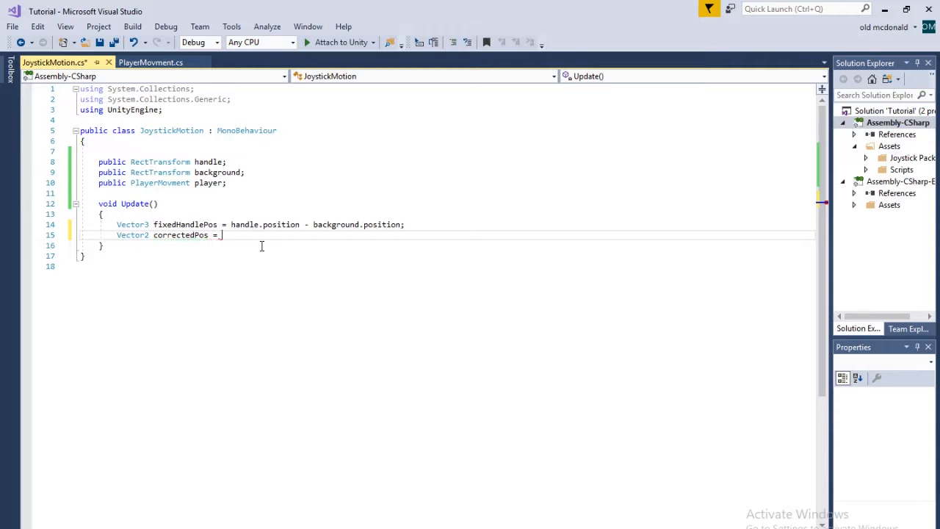
type("new")
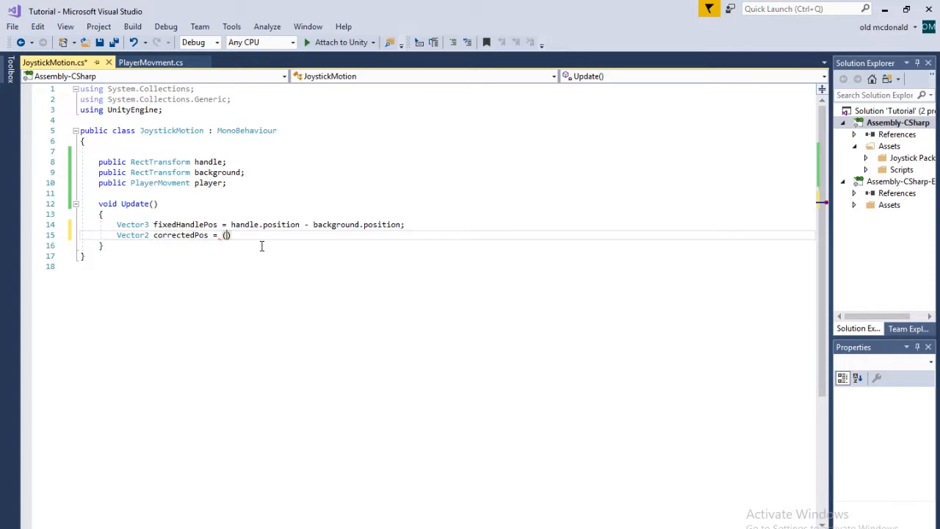
Finish correctedPos as new Vector2(fixedHandlePos.x, fixedHandlePos.y) / handle.rect.width * 5.
type("new Vector2(")
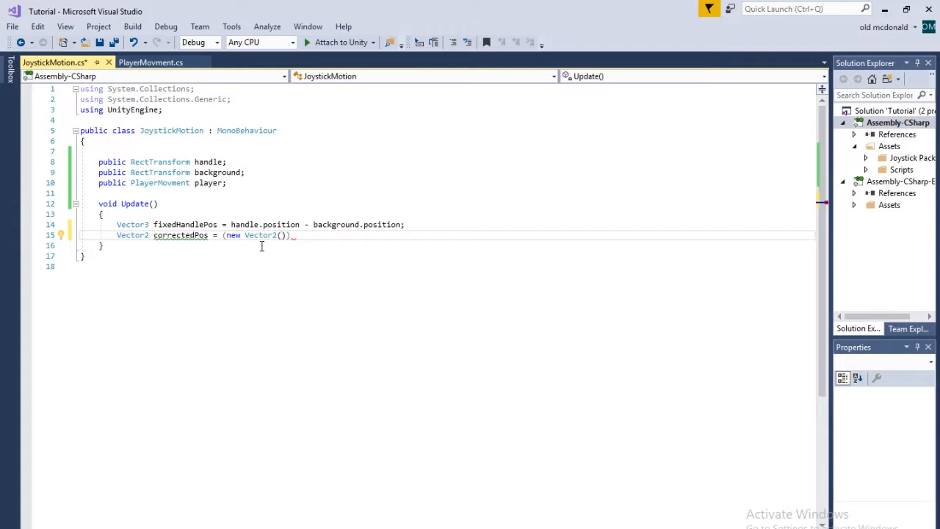
type("fixedHandlePos")
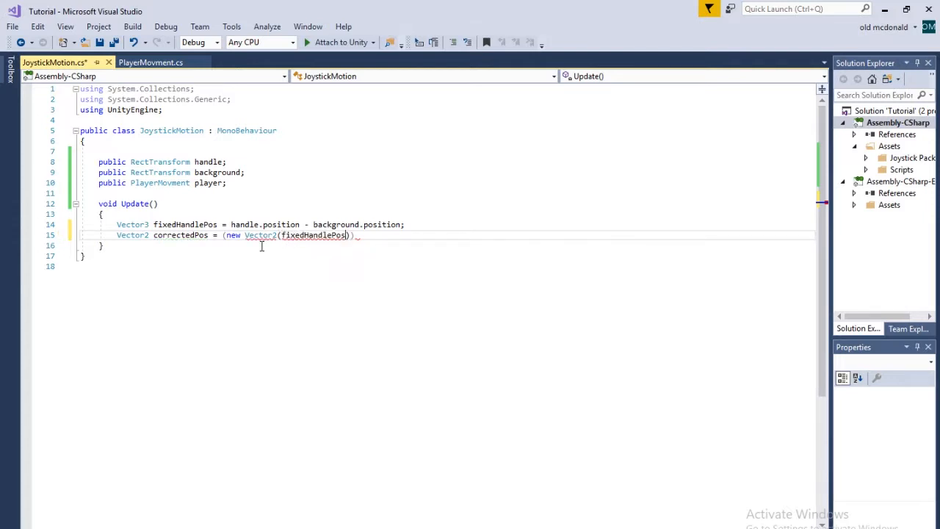
type(".x,")
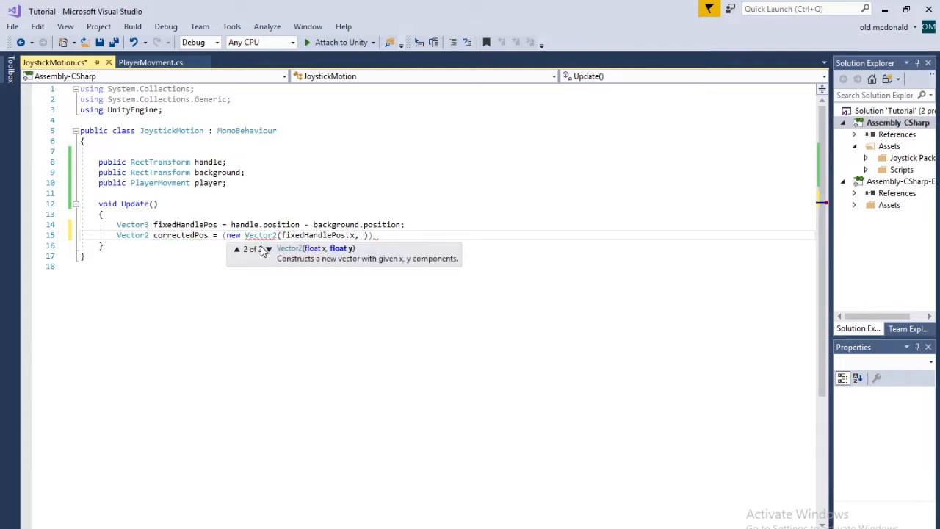
type("fixedHandlePos.y")
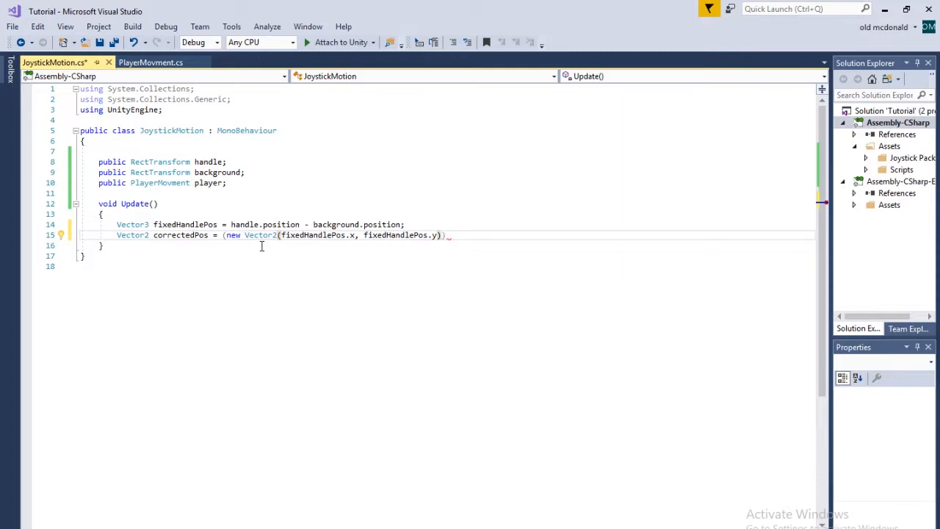
type("/")
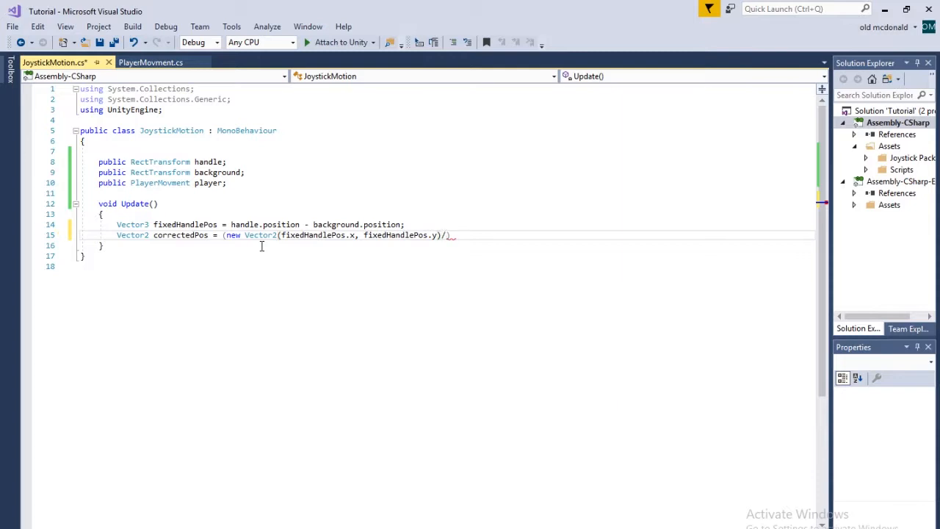
type("hn")
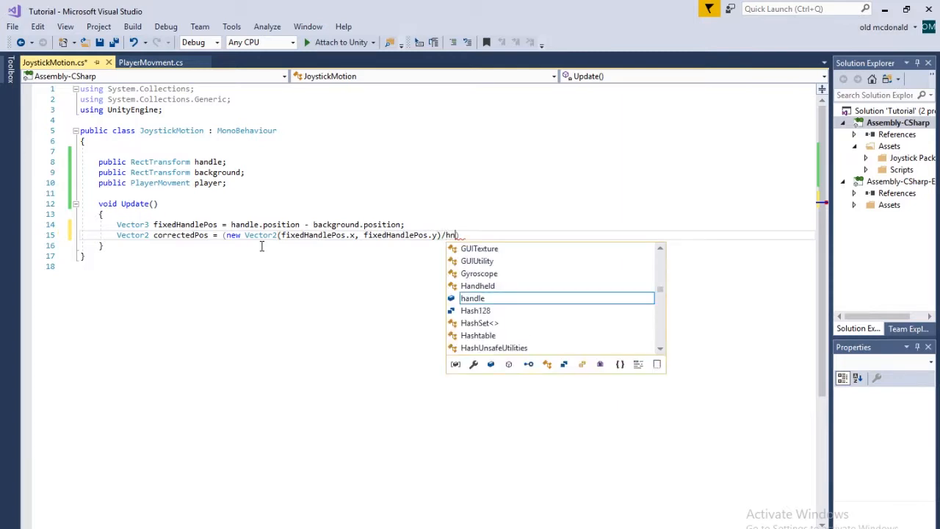
type("andle.")
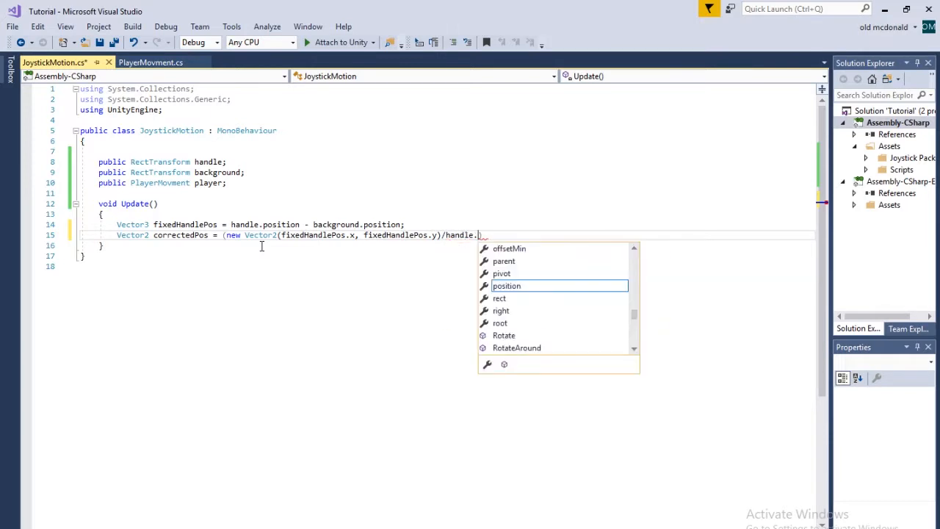
type("rect)")
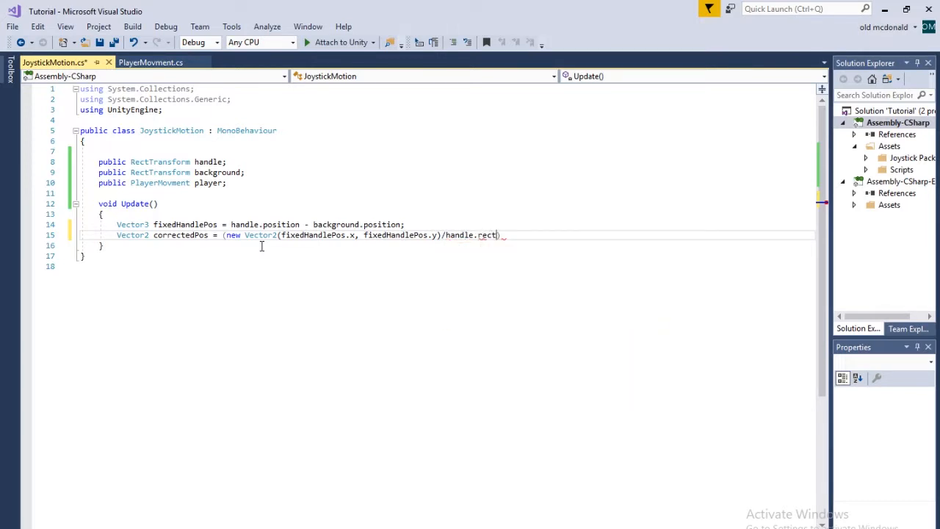
type("width")
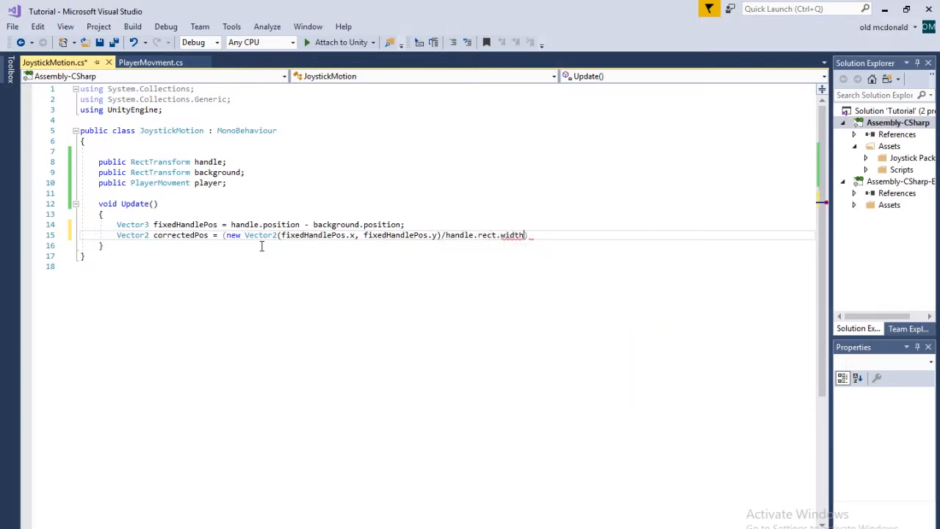
type("*5)")
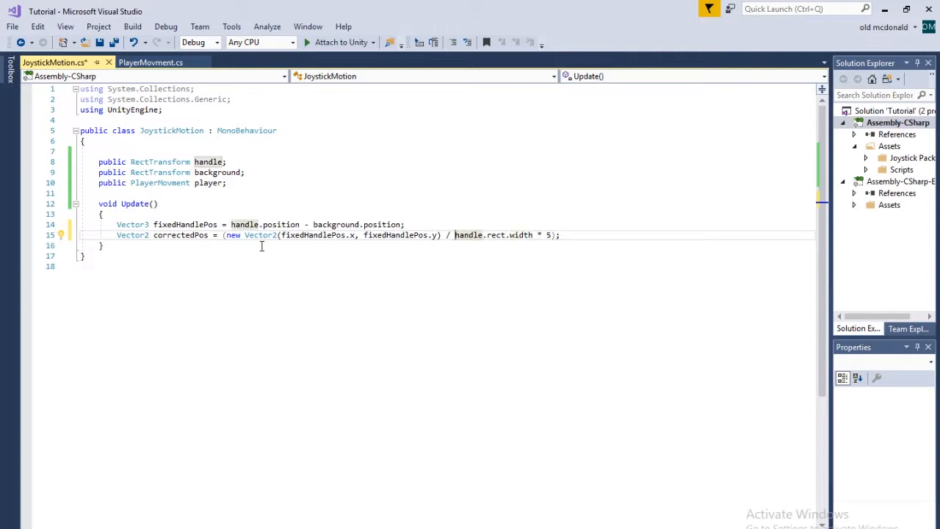
double_click(494, 235)
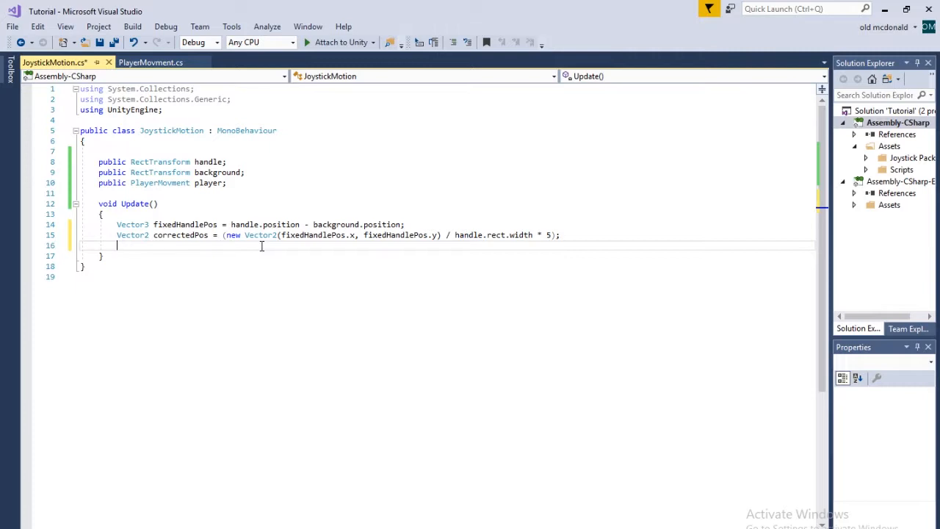
Add player.Move(correctedPos); to Update in the JoystickMotion script.
type("player.Move(")
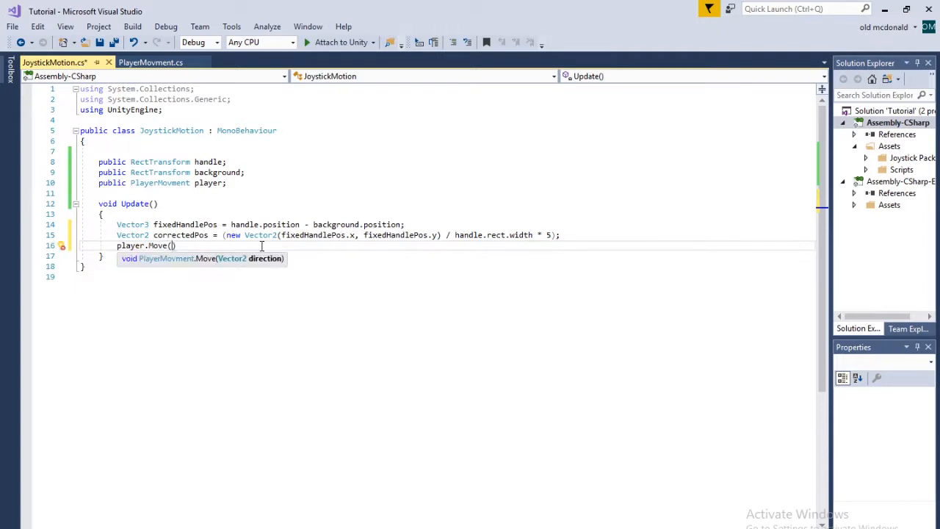
type("correctedPos")
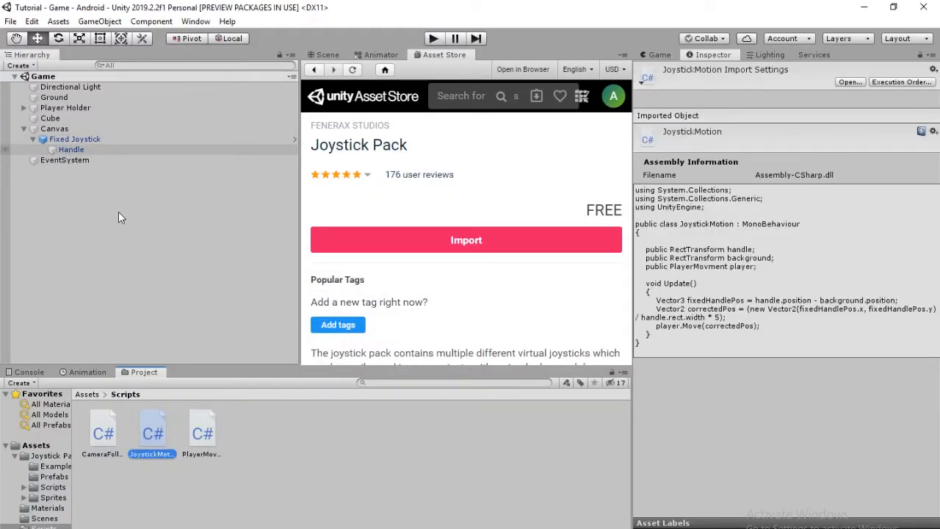
Select Handle and assign Handle, Fixed Joystick and Player to JoystickMotion's fields.
left_click(72, 149)
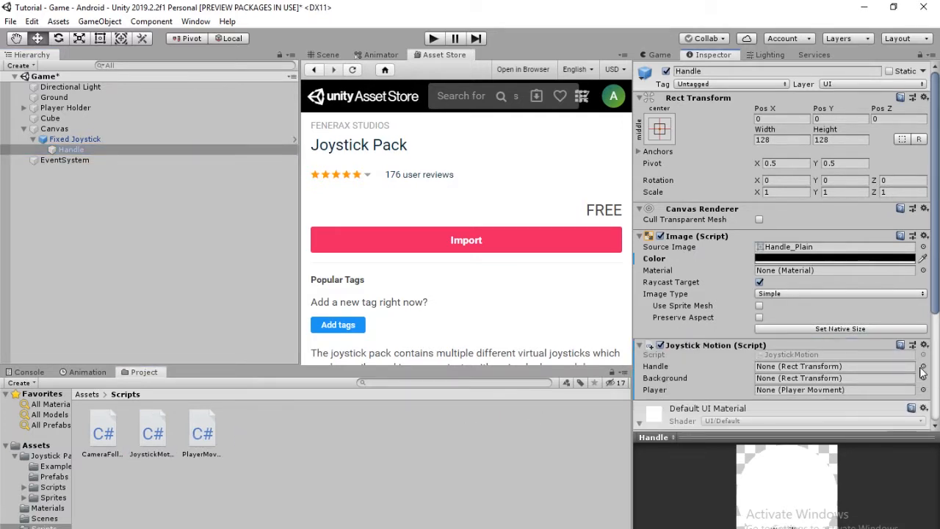
left_click(922, 365)
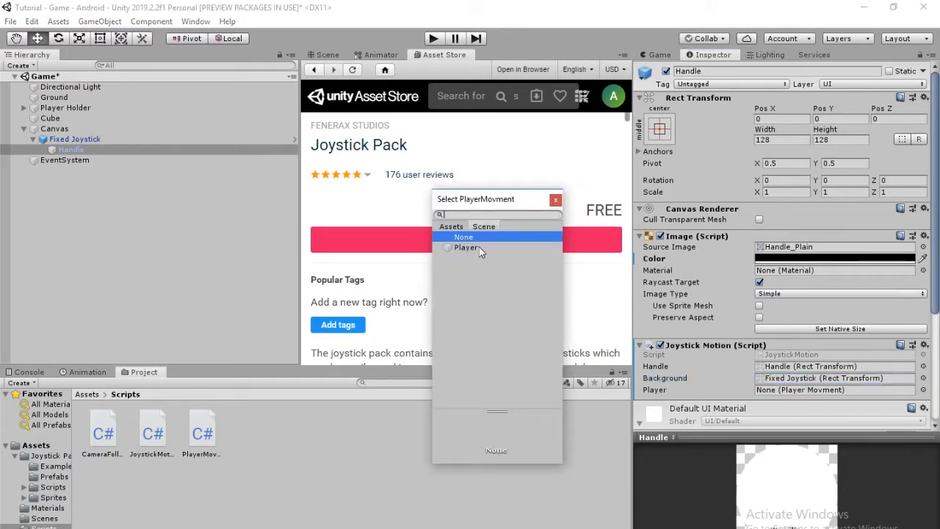
left_click(466, 247)
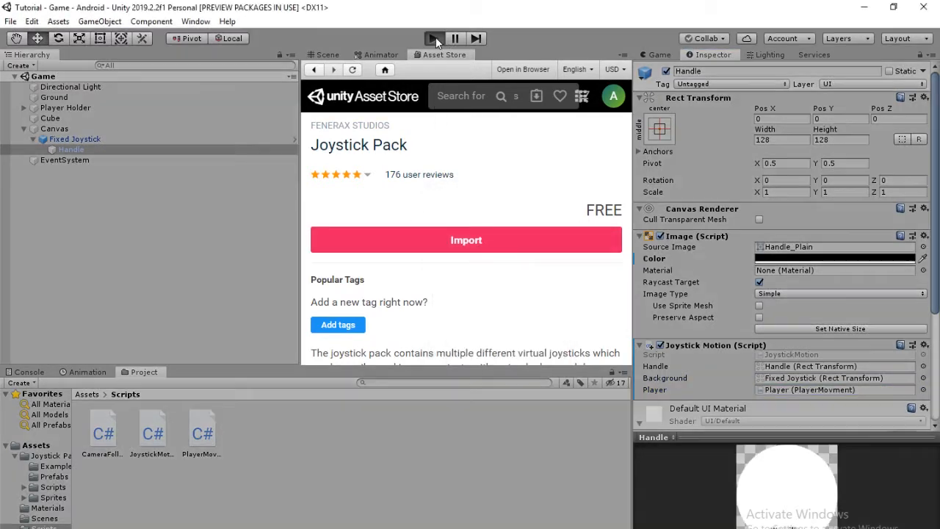
Enter Play mode and drag the joystick handle to steer the cube.
left_click(433, 38)
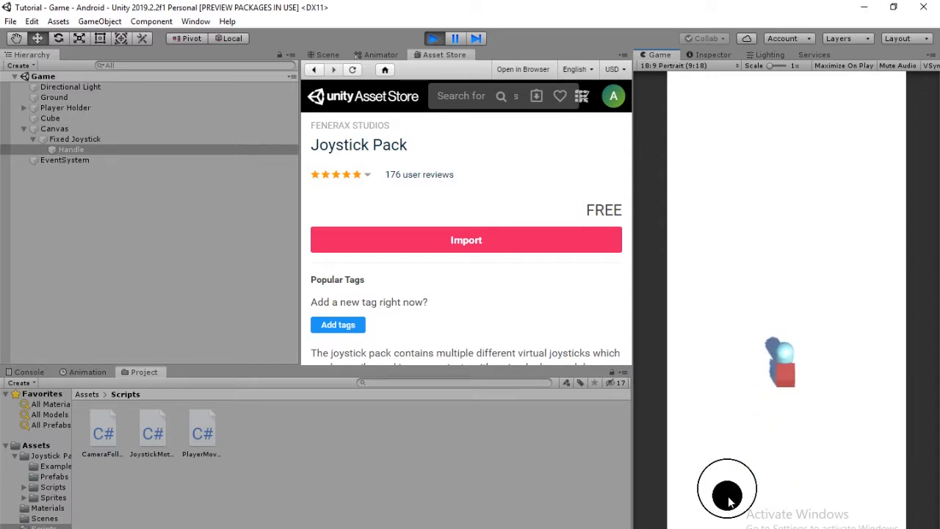
left_click_drag(726, 490, 760, 490)
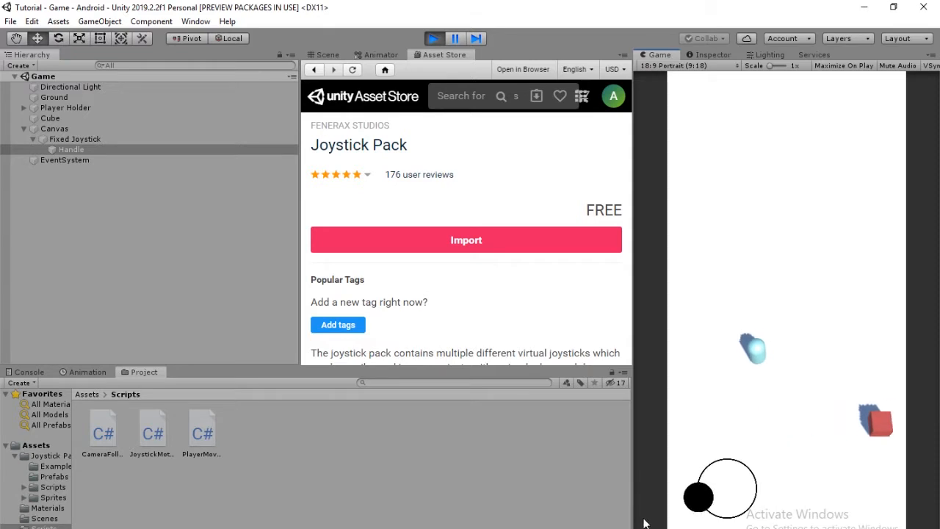
left_click_drag(697, 496, 726, 487)
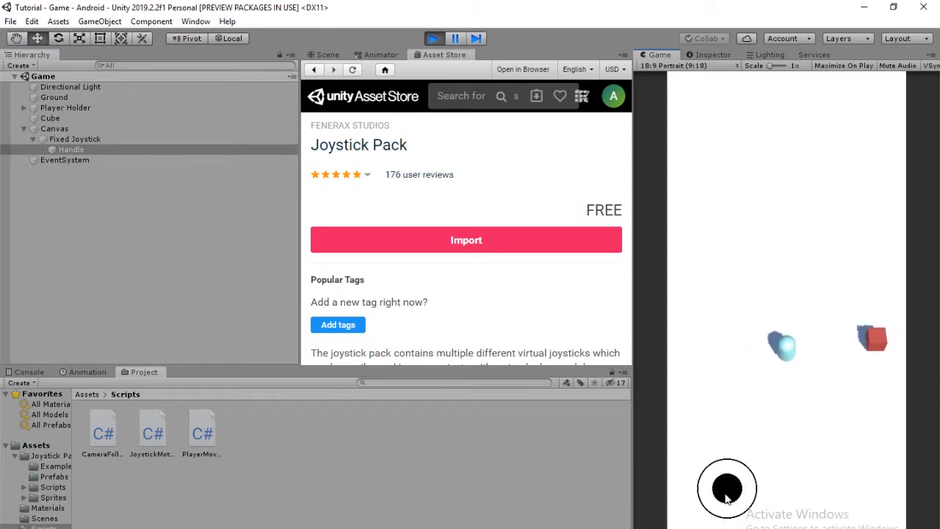